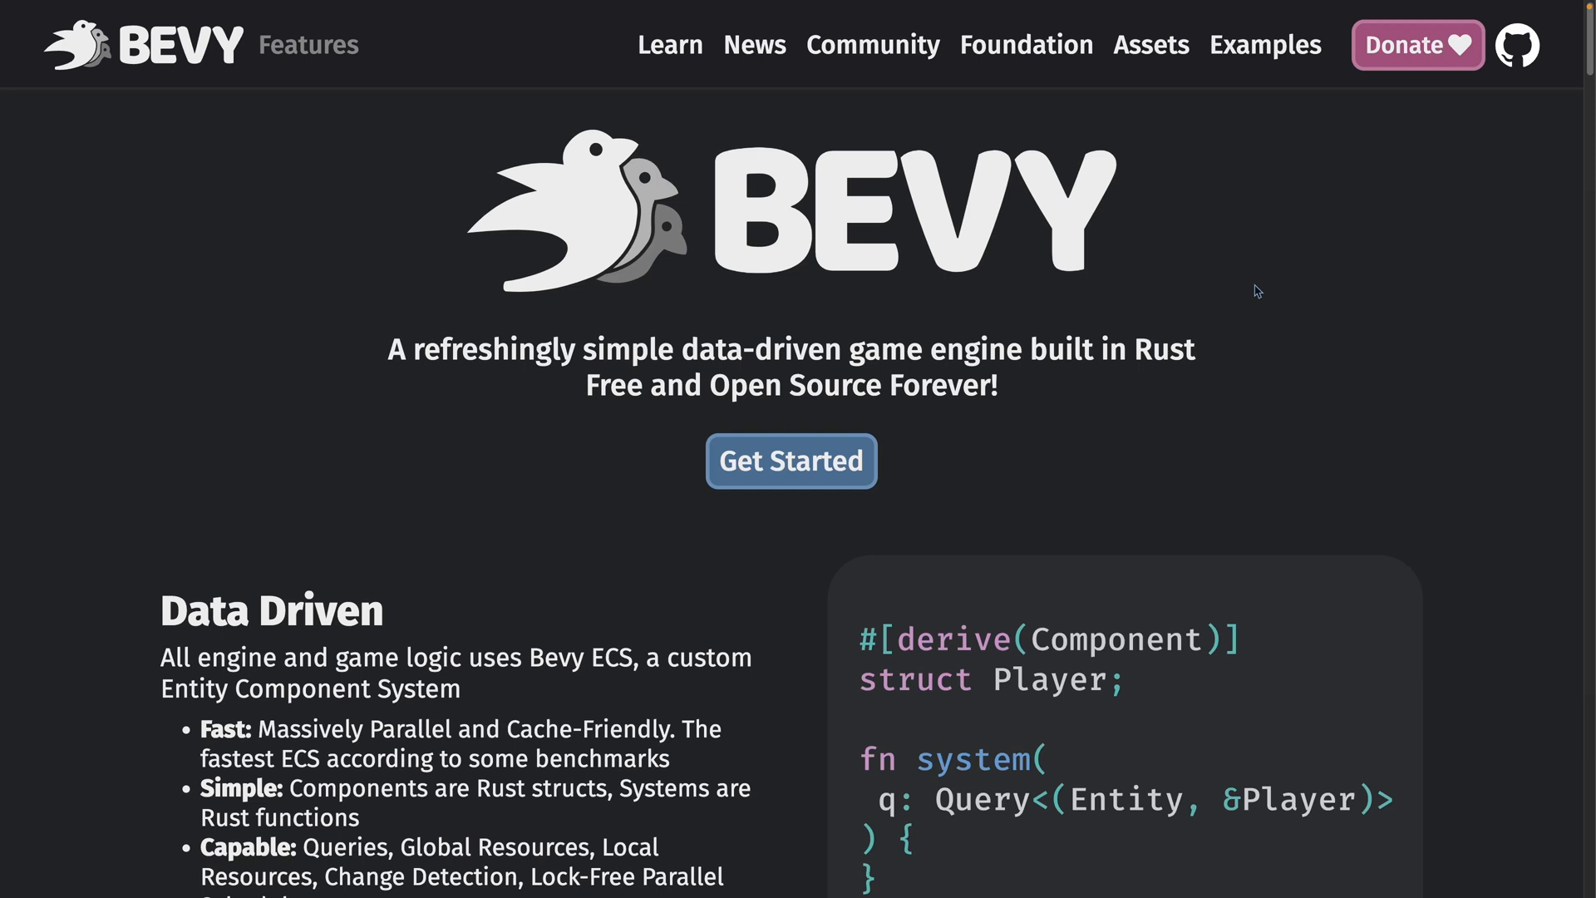
mouse_move(758, 248)
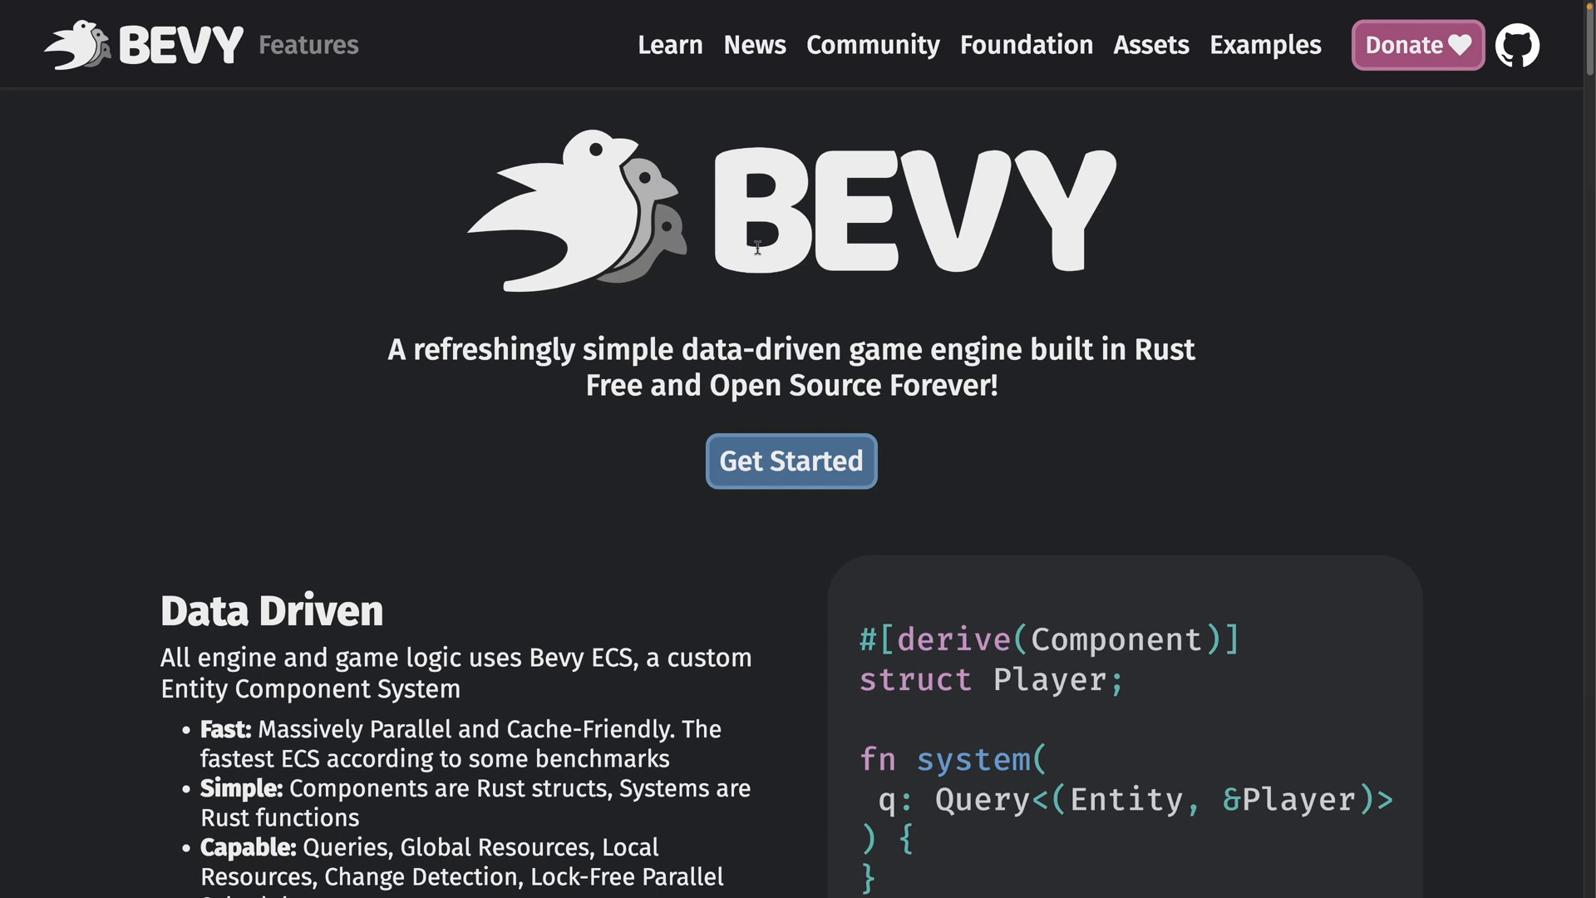
mouse_move(1026, 45)
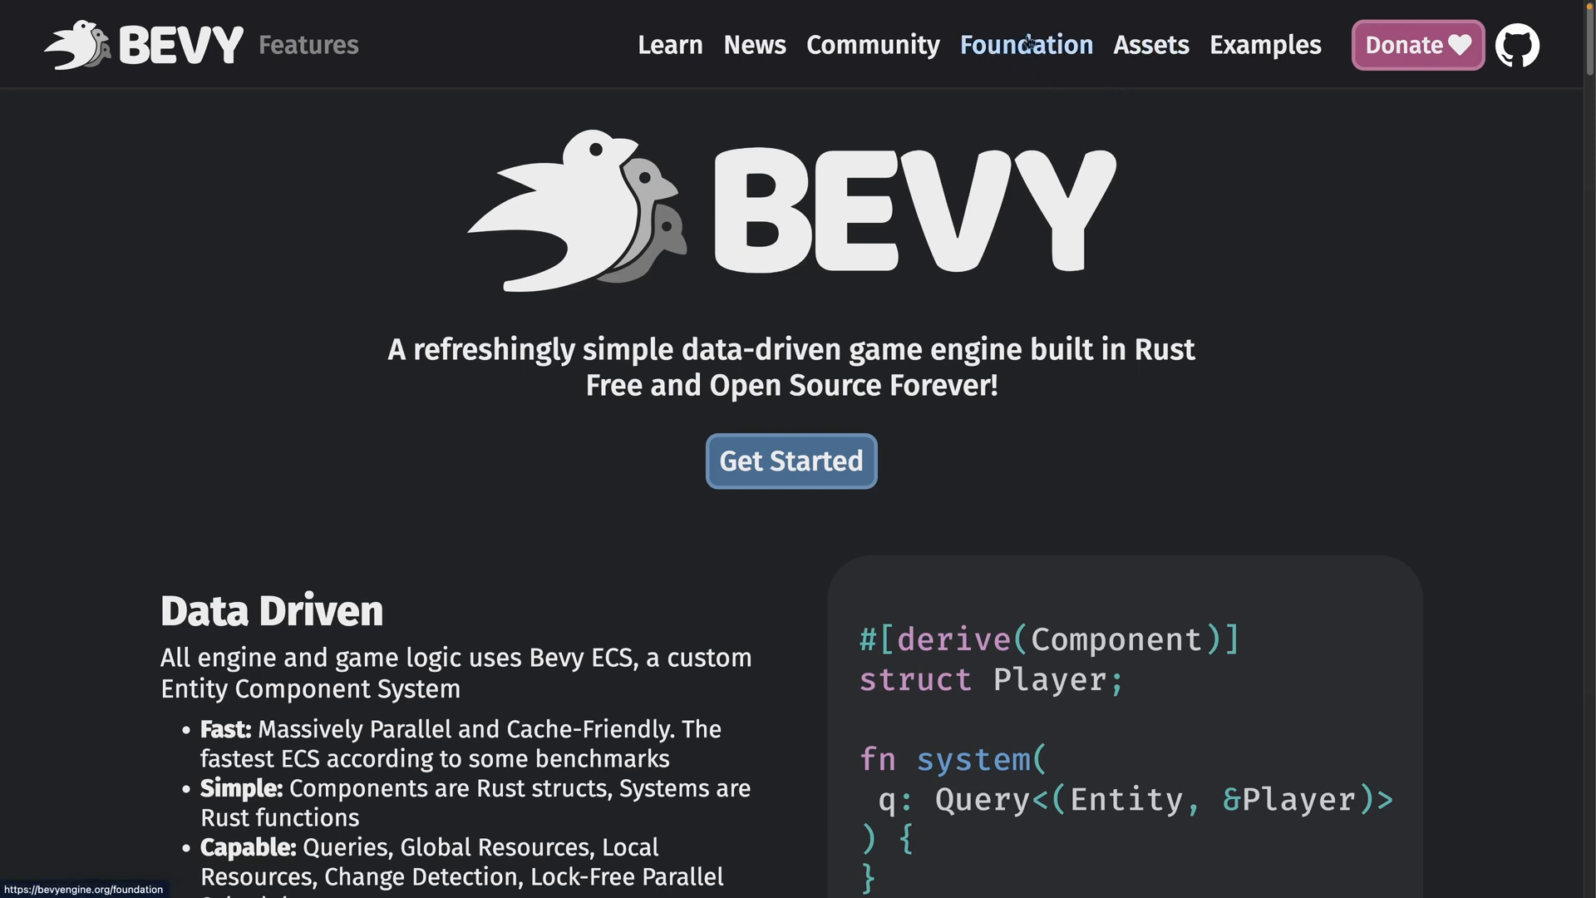
mouse_move(1026, 45)
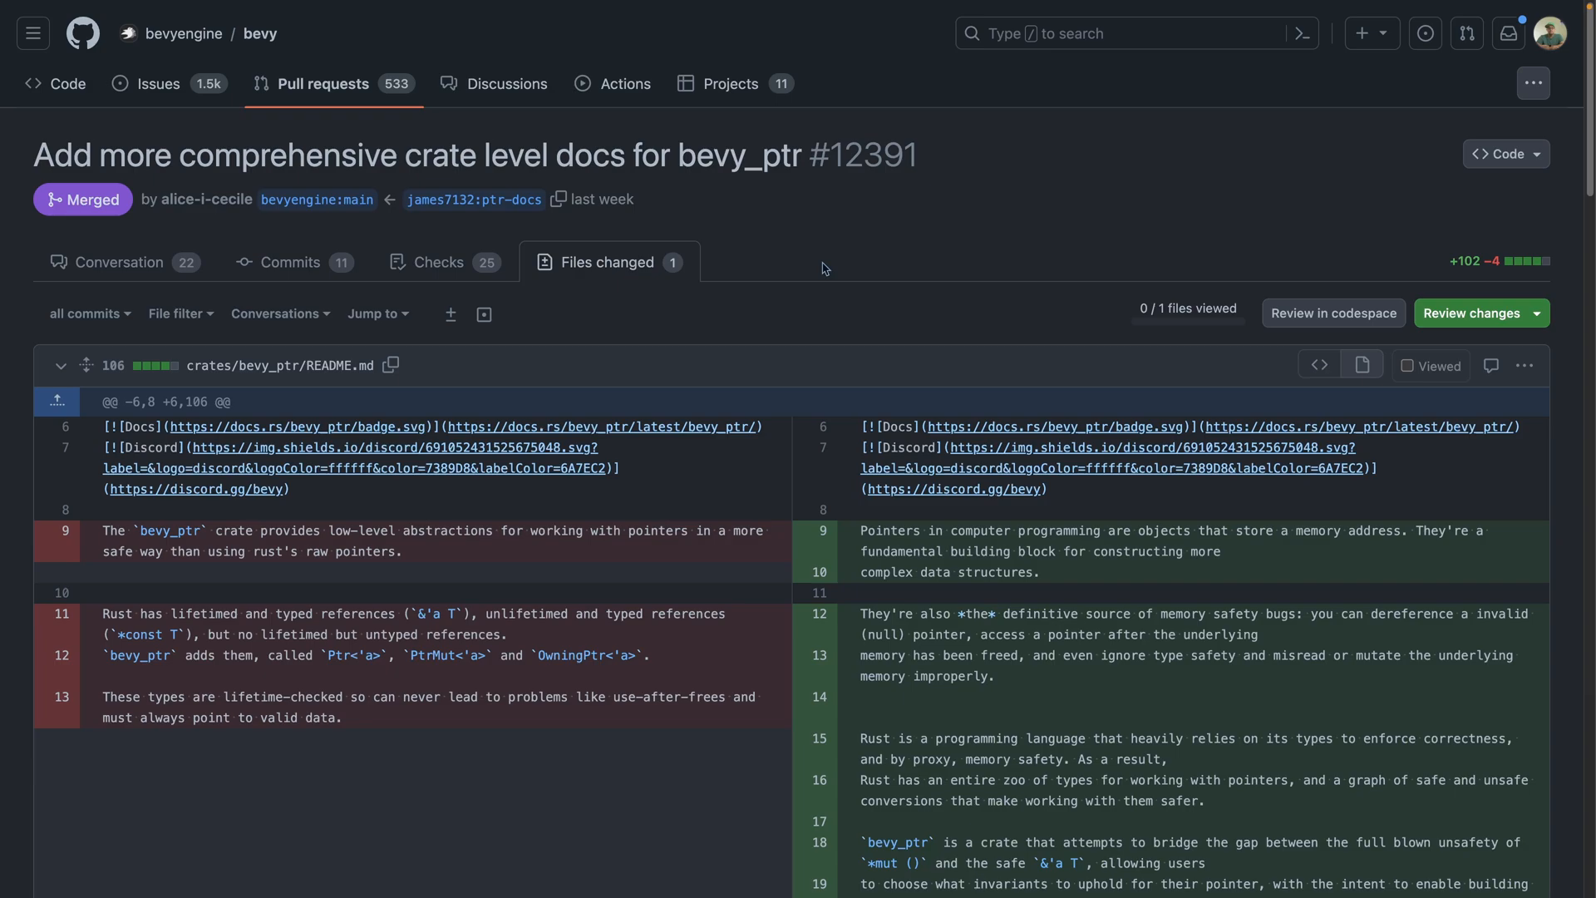
Scroll through the README.md diff of PR #12391's bevy_ptr crate docs
scroll("down", 3)
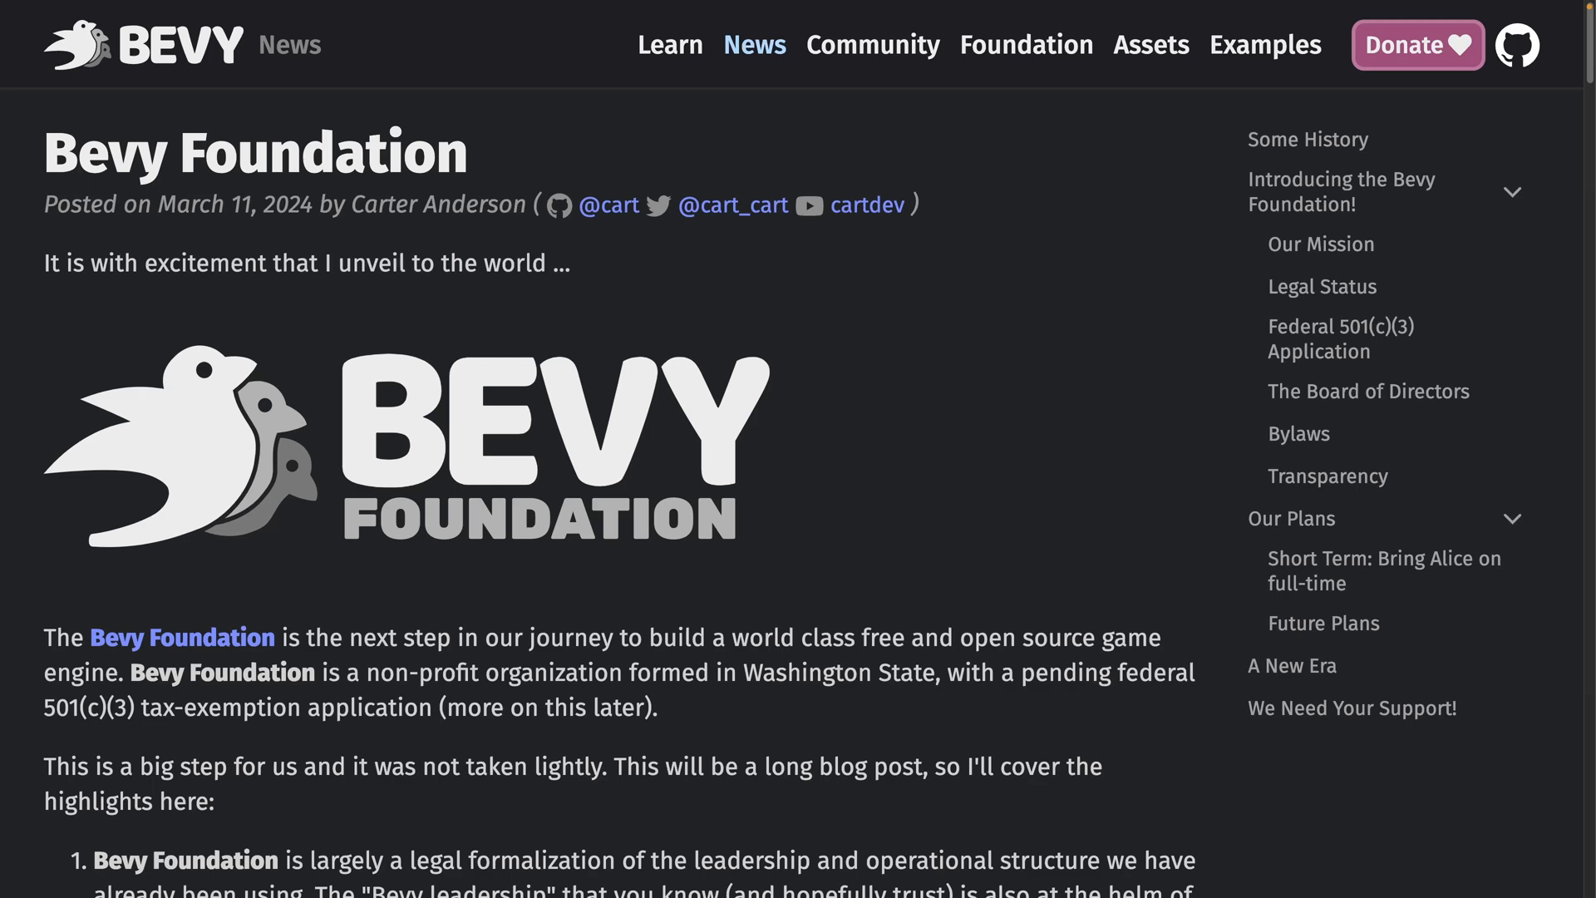
Read down the Bevy Foundation post to its Transparency and Our Plans sections
scroll("down", 3)
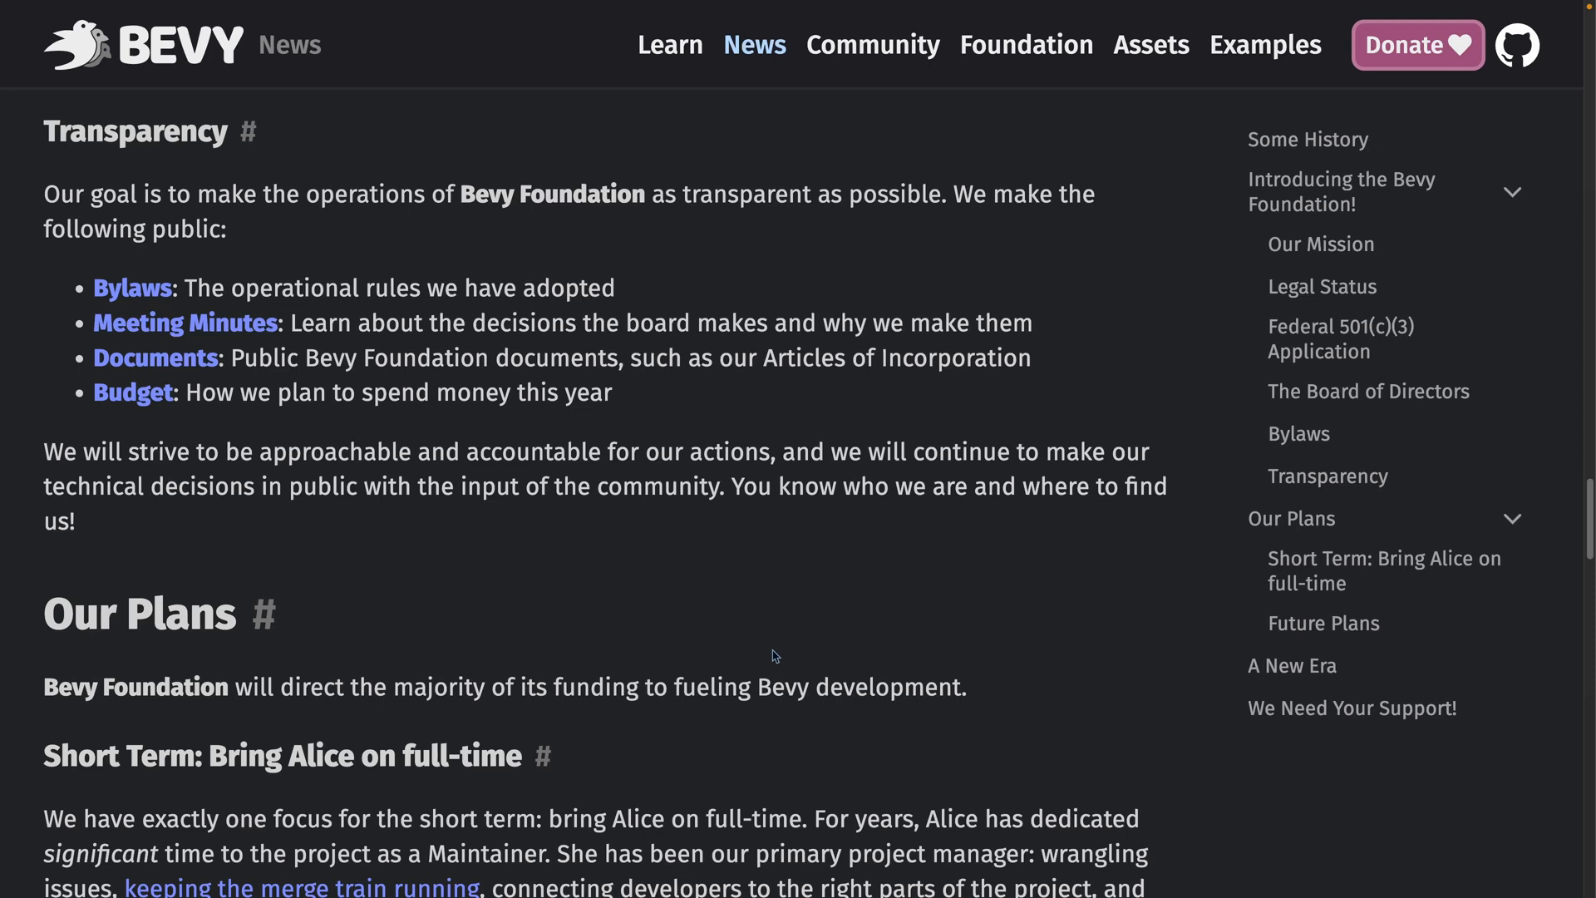
scroll("down", 3)
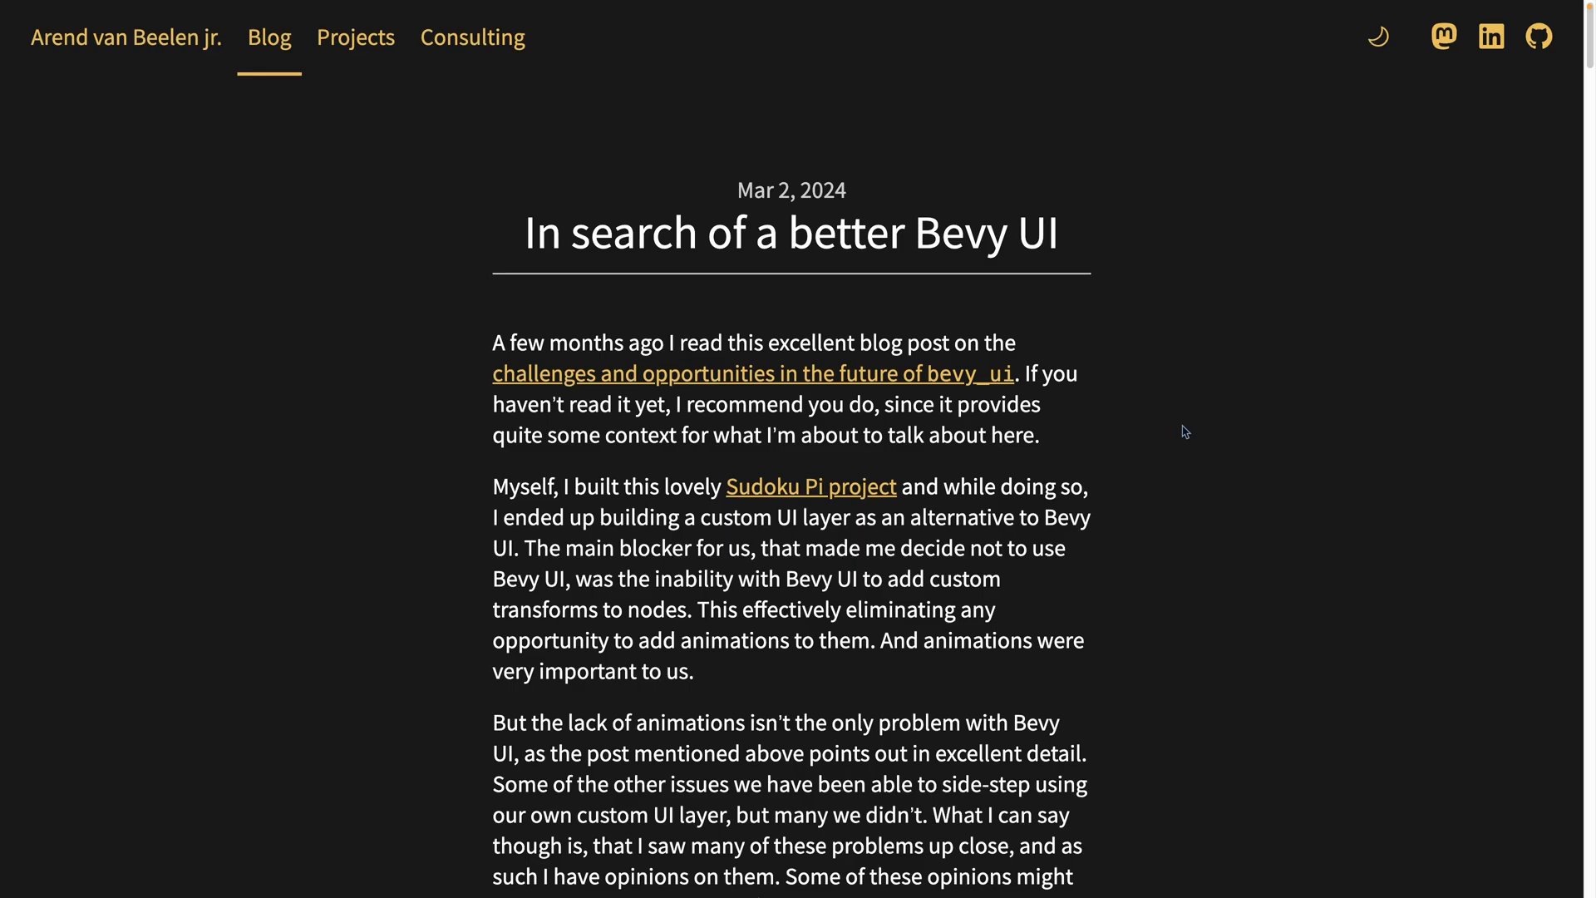
Read the 'In search of a better Bevy UI' post, focusing the page body
left_click(810, 485)
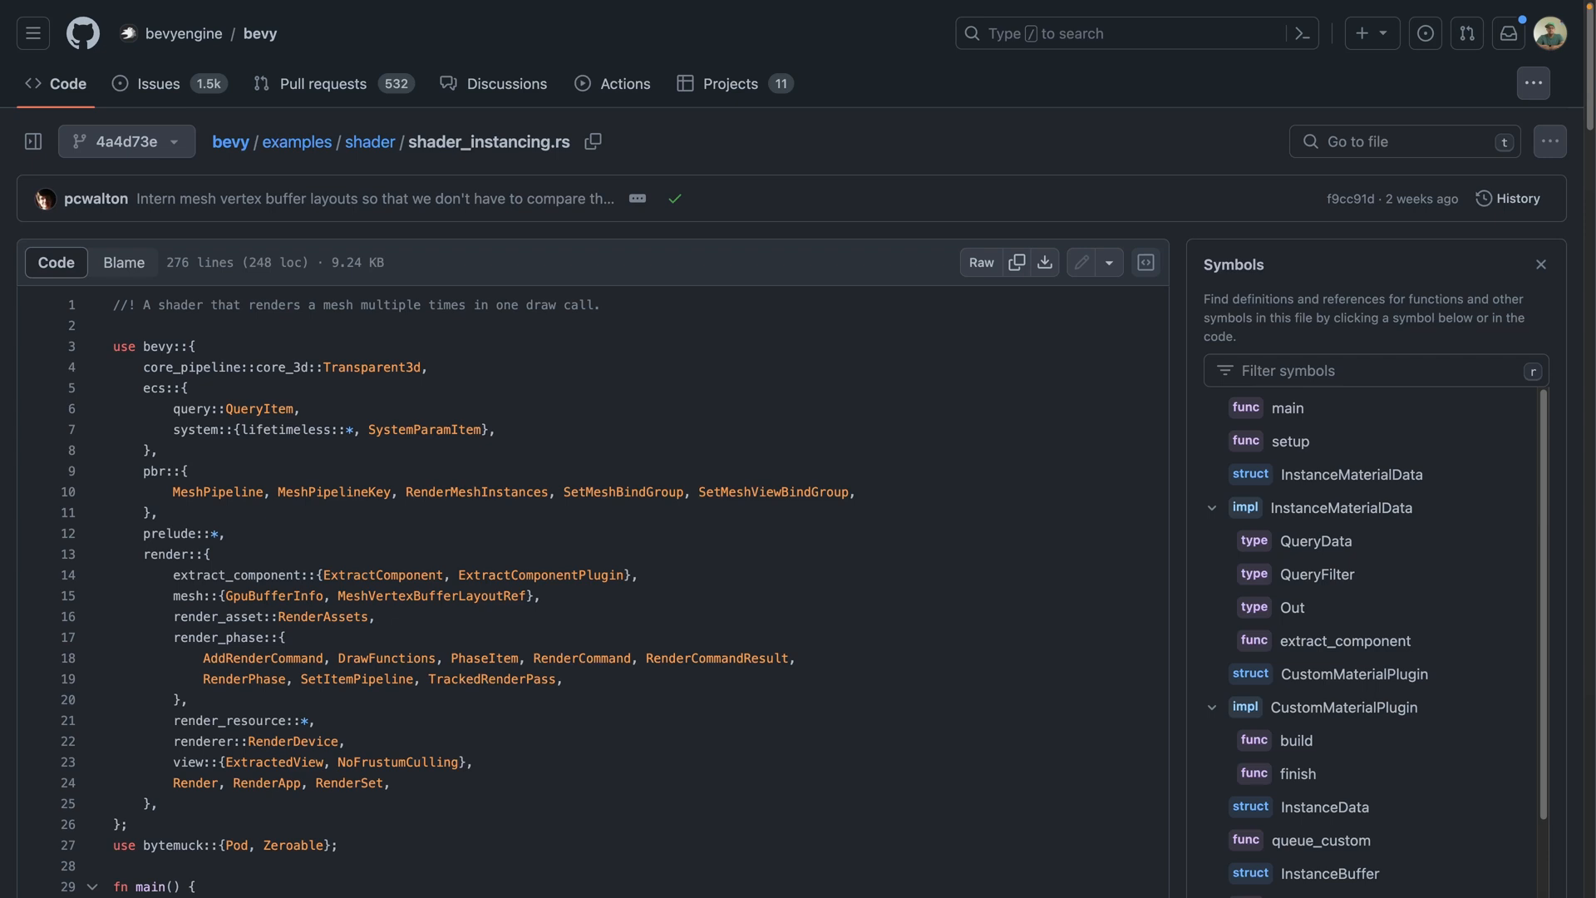
Switch from the shader_instancing.rs tab to the Discord image of the bandolier character
left_click(479, 17)
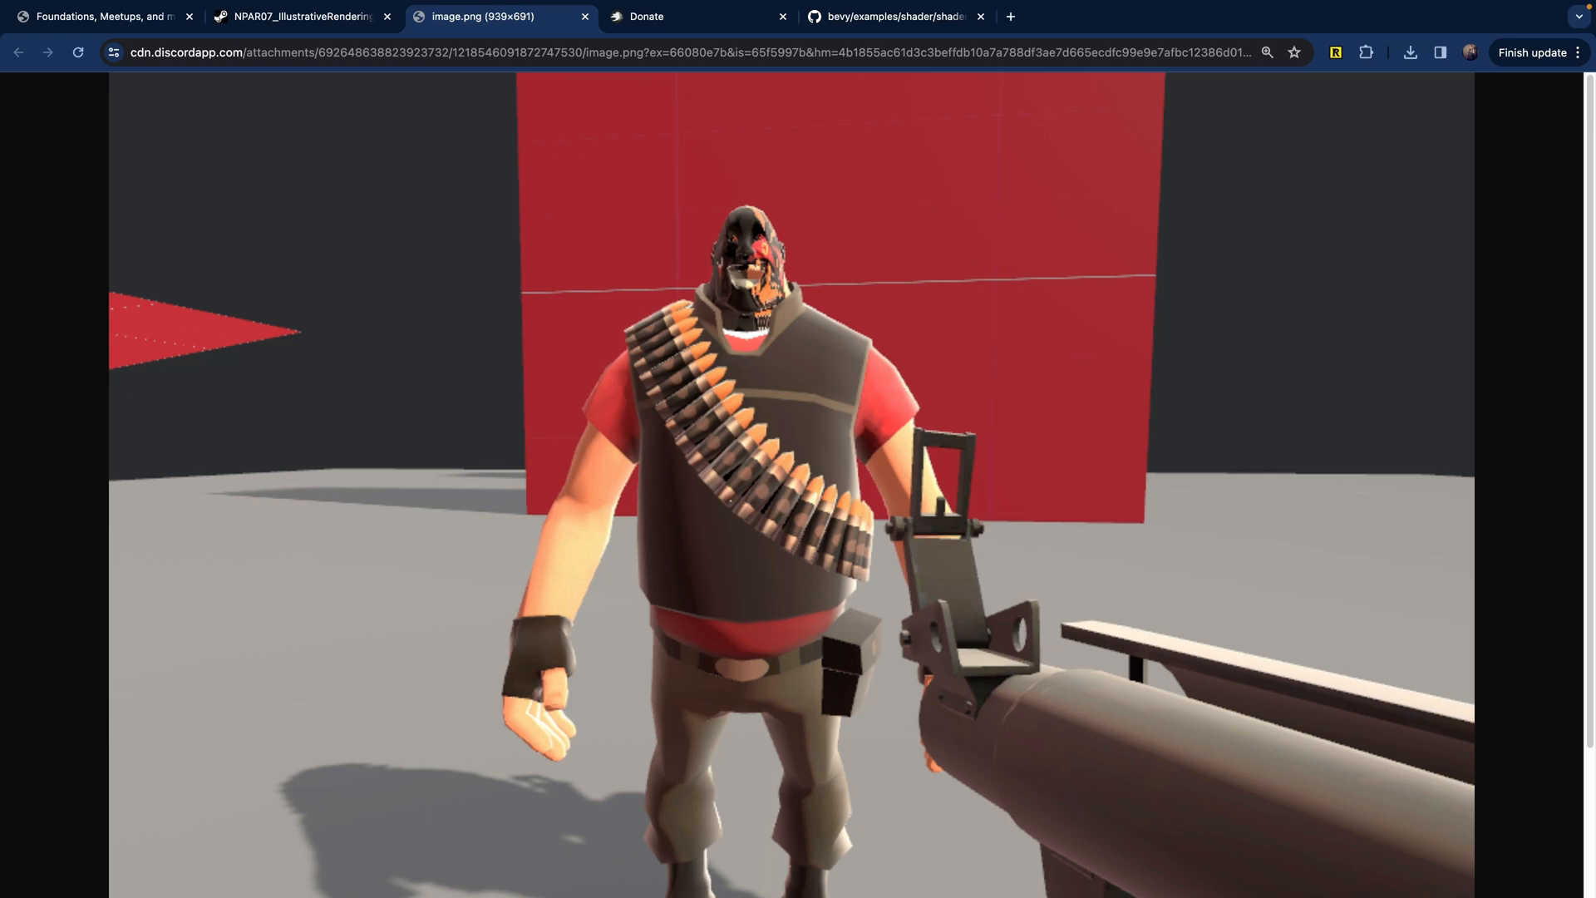
left_click(894, 16)
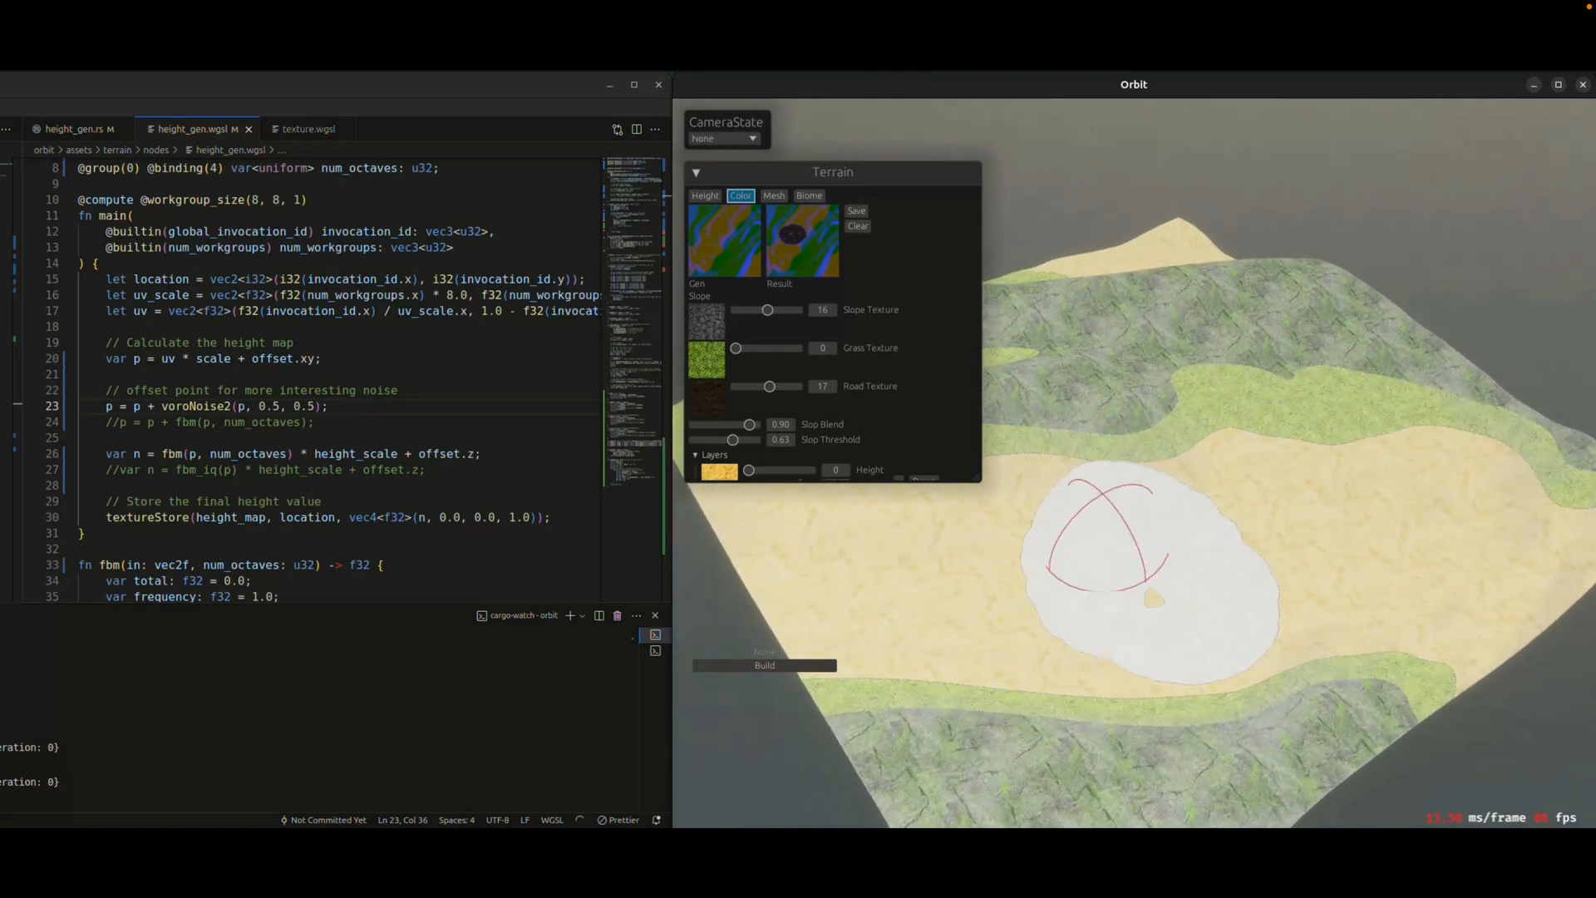
Play the Orbit terrain clip with the height_gen.wgsl shader beside the landscape
left_click(705, 196)
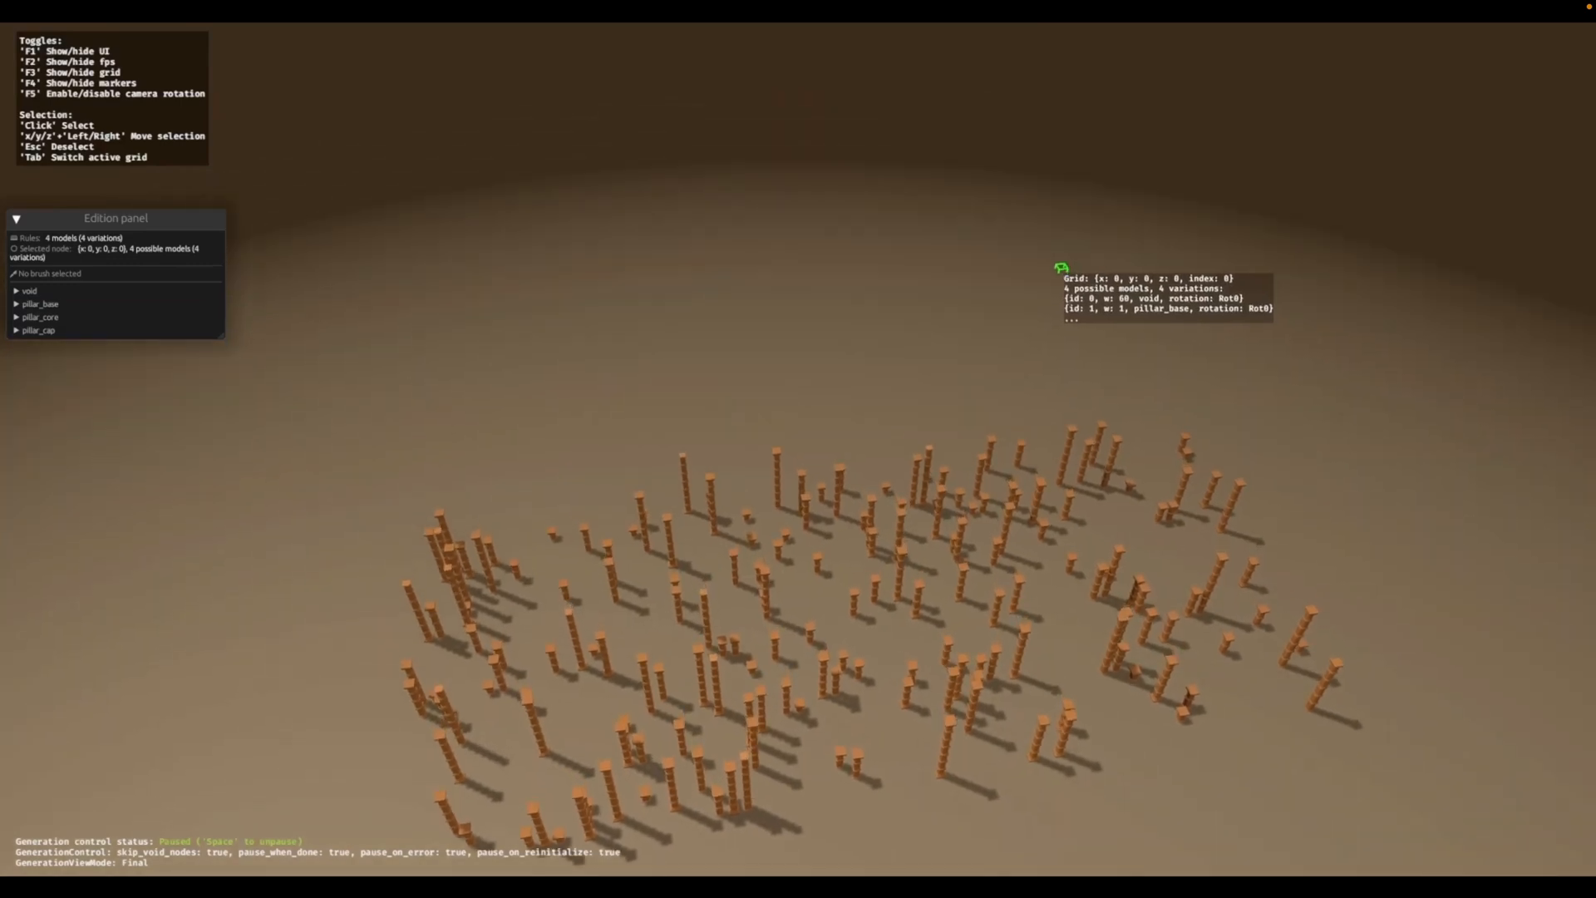
Select the pillar_base entry in the pillar grid generator's Edition panel
left_click(40, 303)
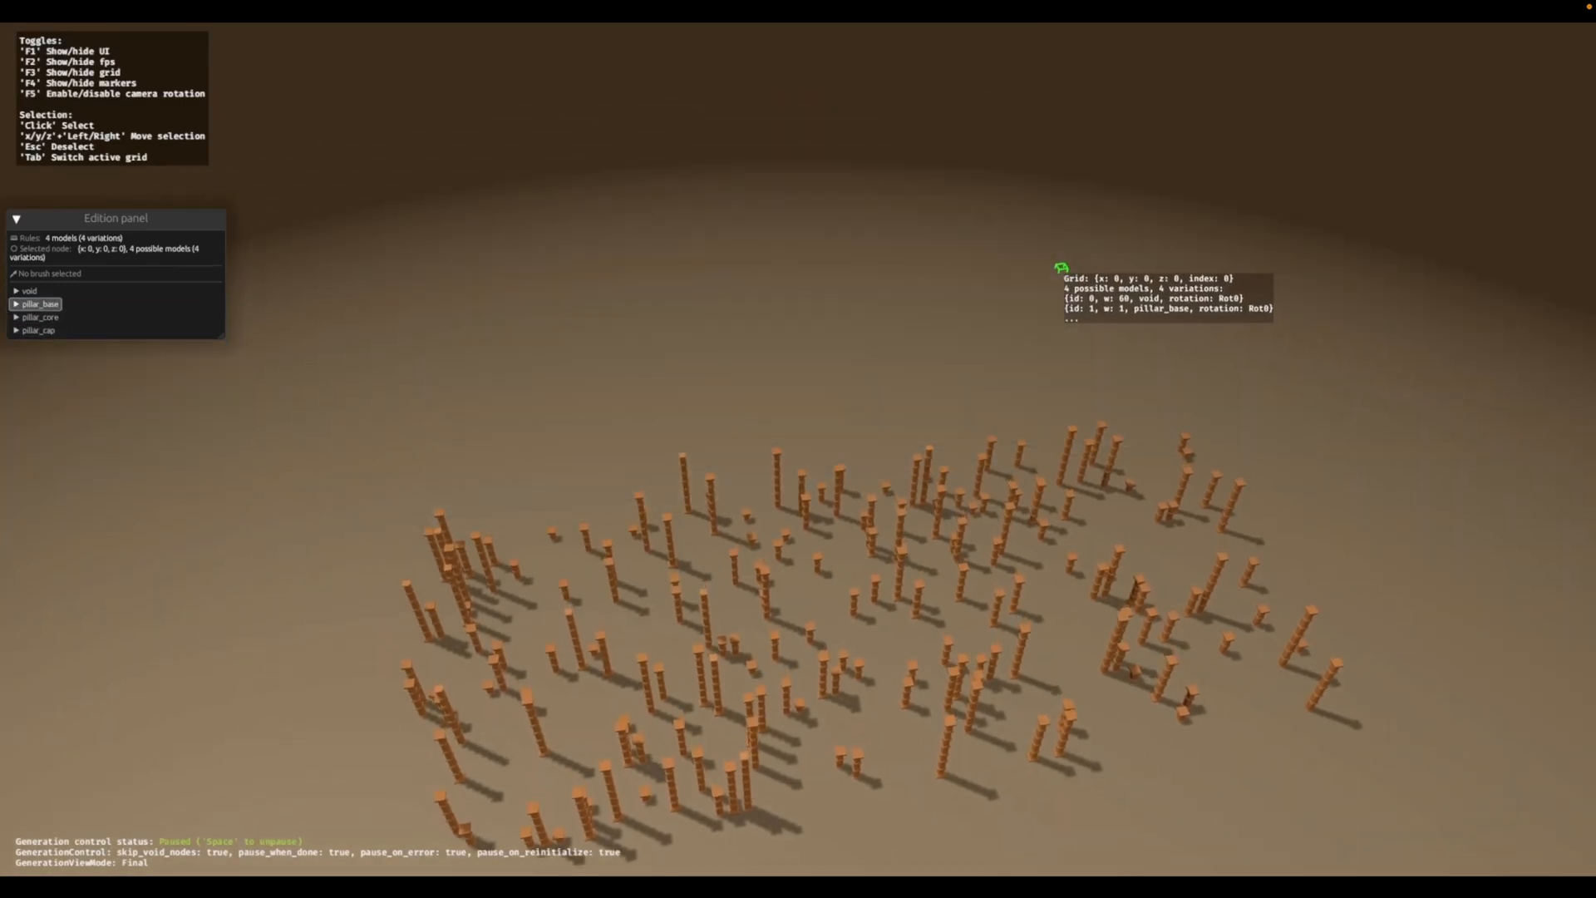
left_click(40, 302)
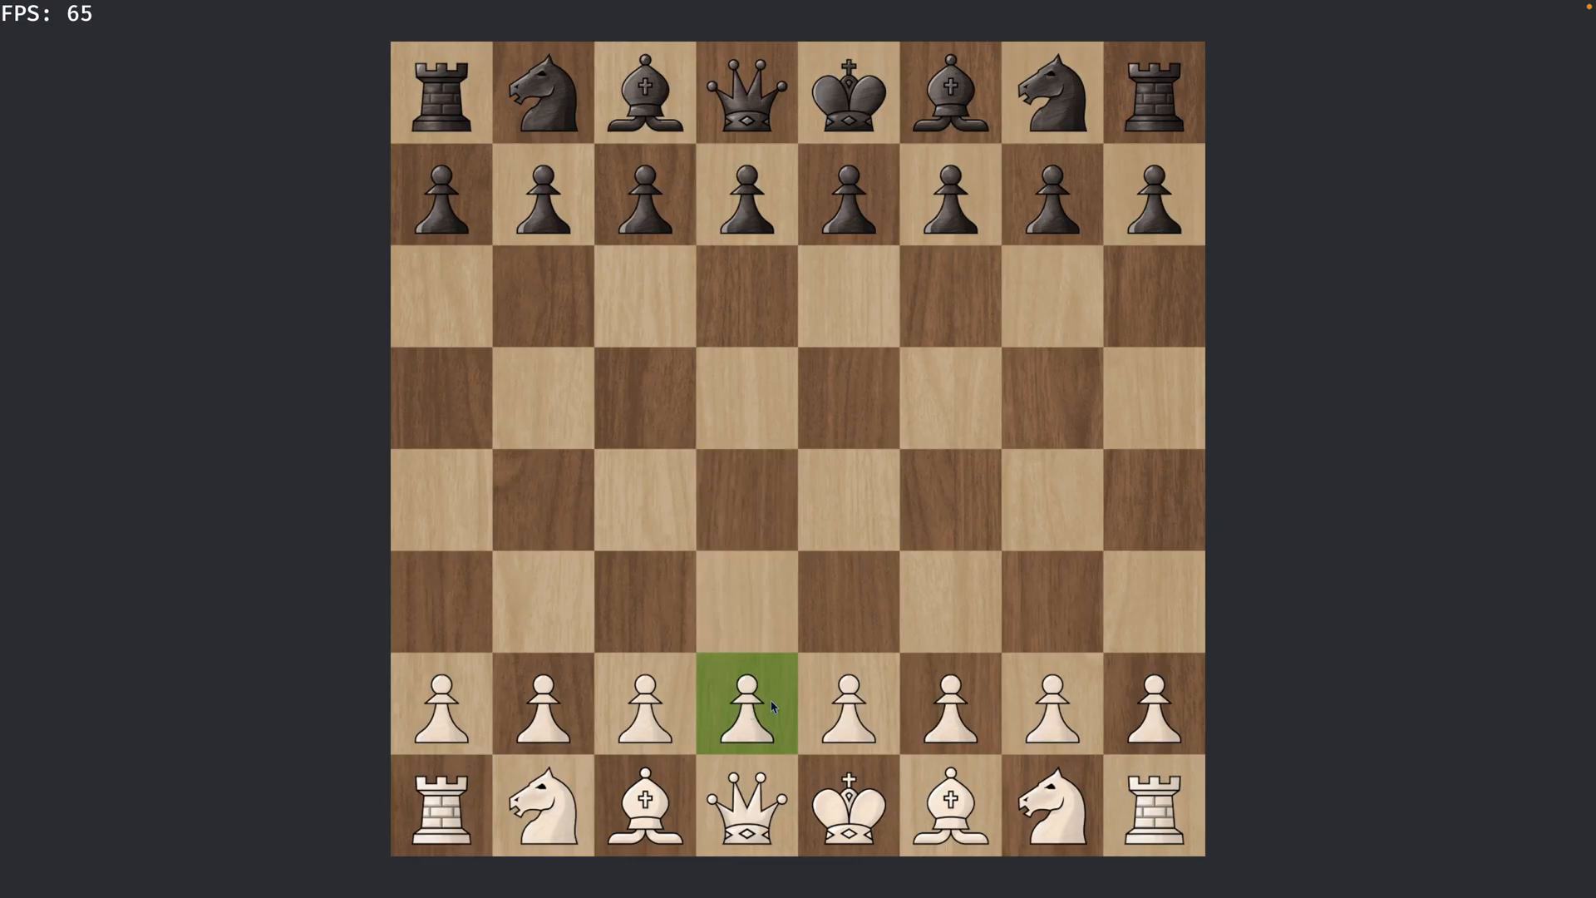
Play opening moves in the chess demo by selecting pieces and target squares
left_click(746, 502)
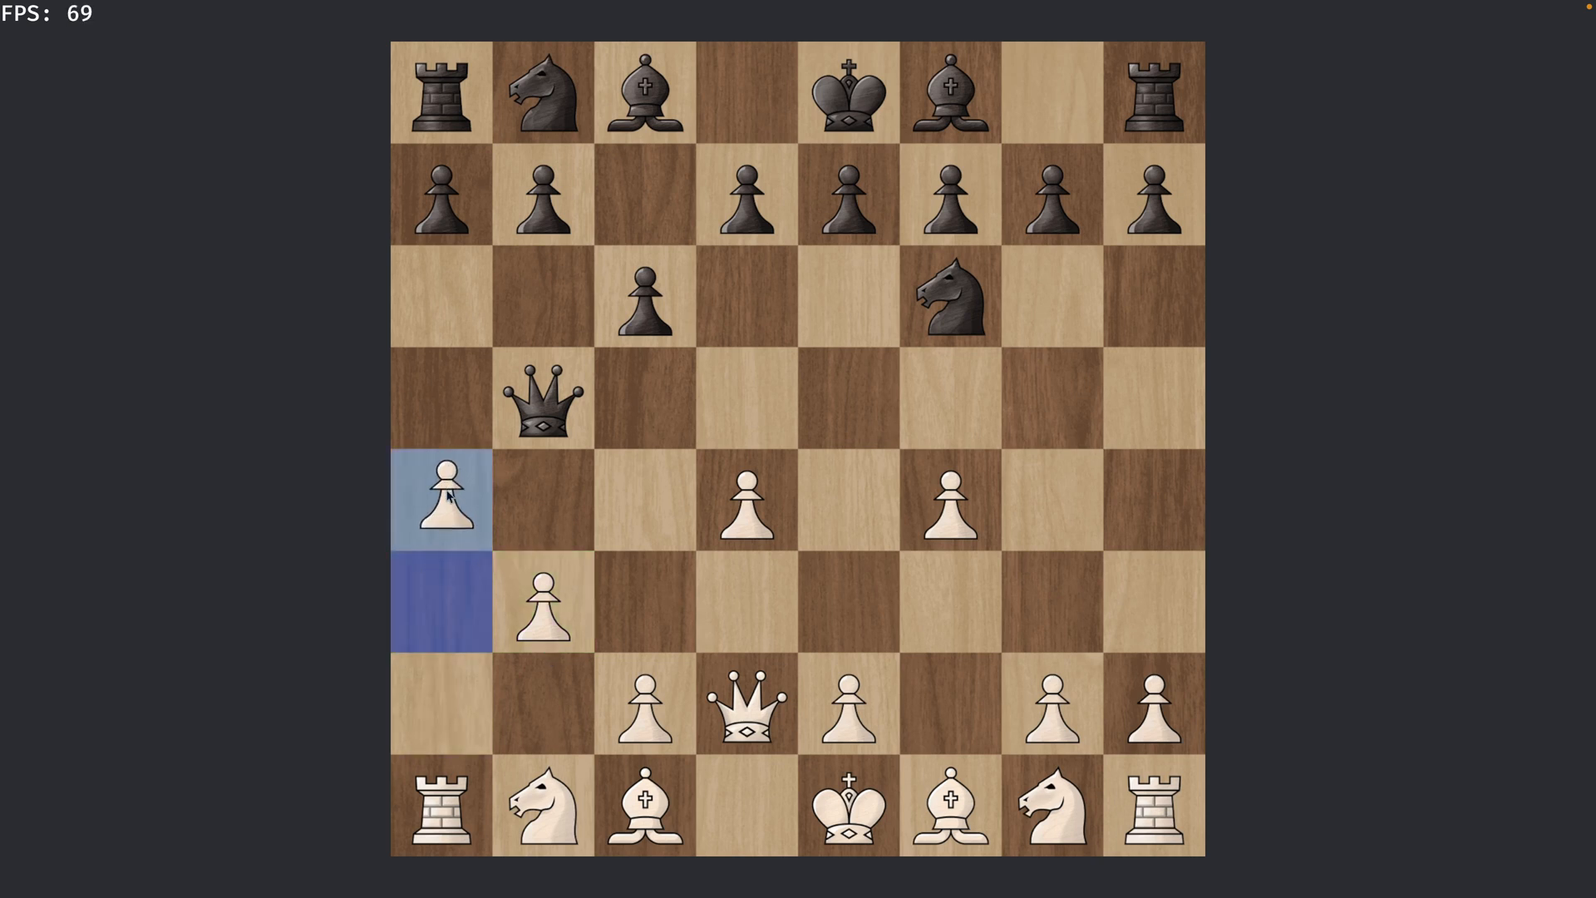
left_click(848, 607)
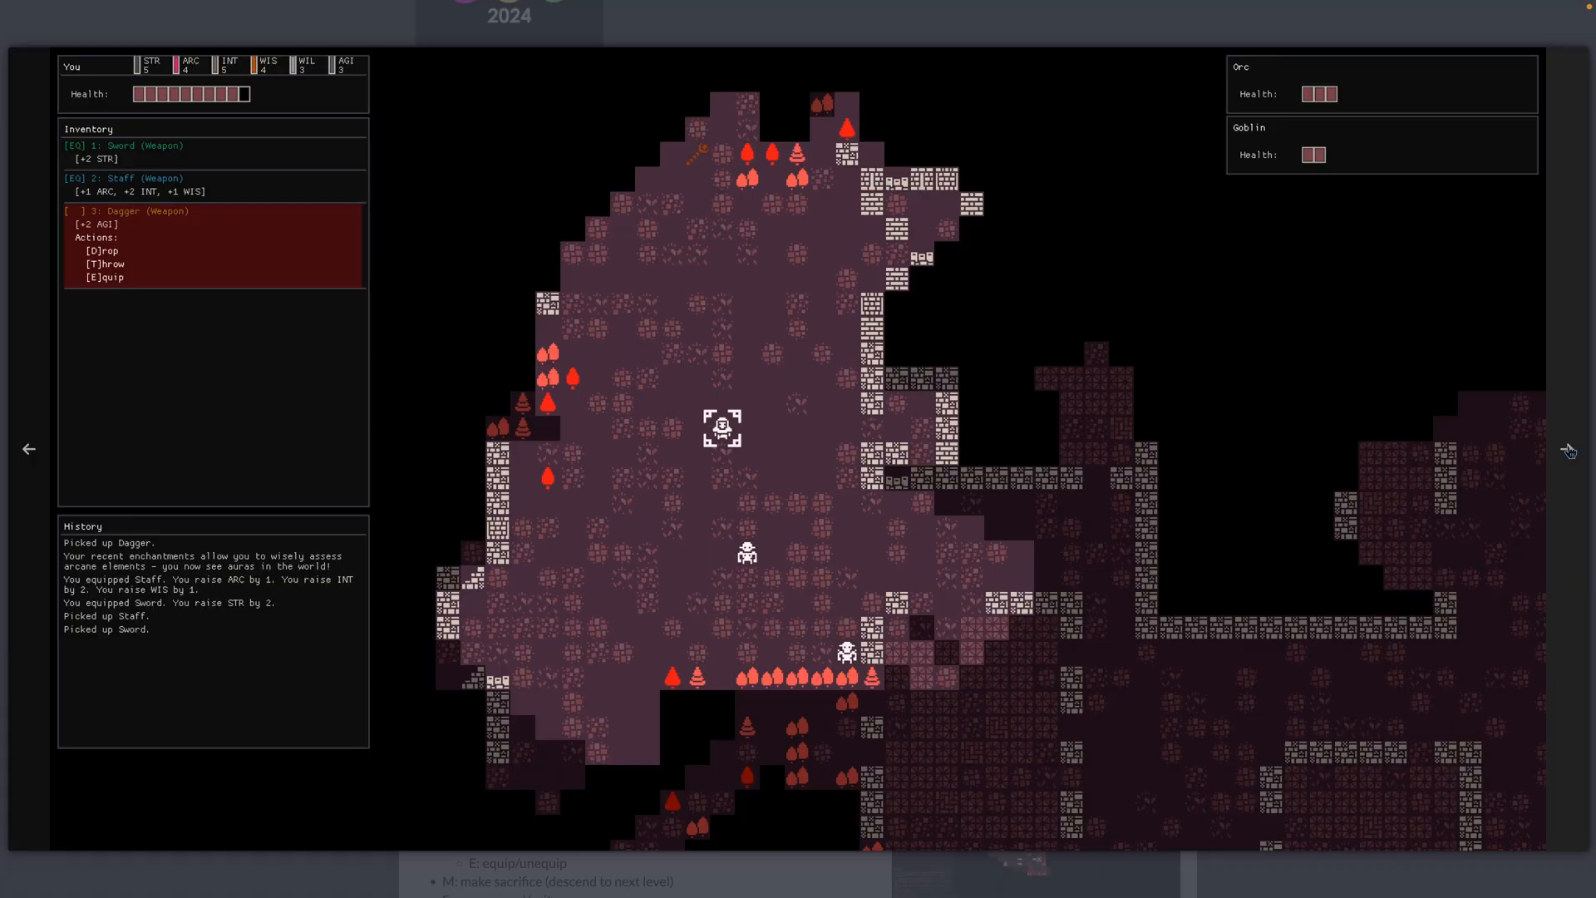
Step through the roguelike screenshots to the 'You died' screen after 245 turns on level 5
key("m")
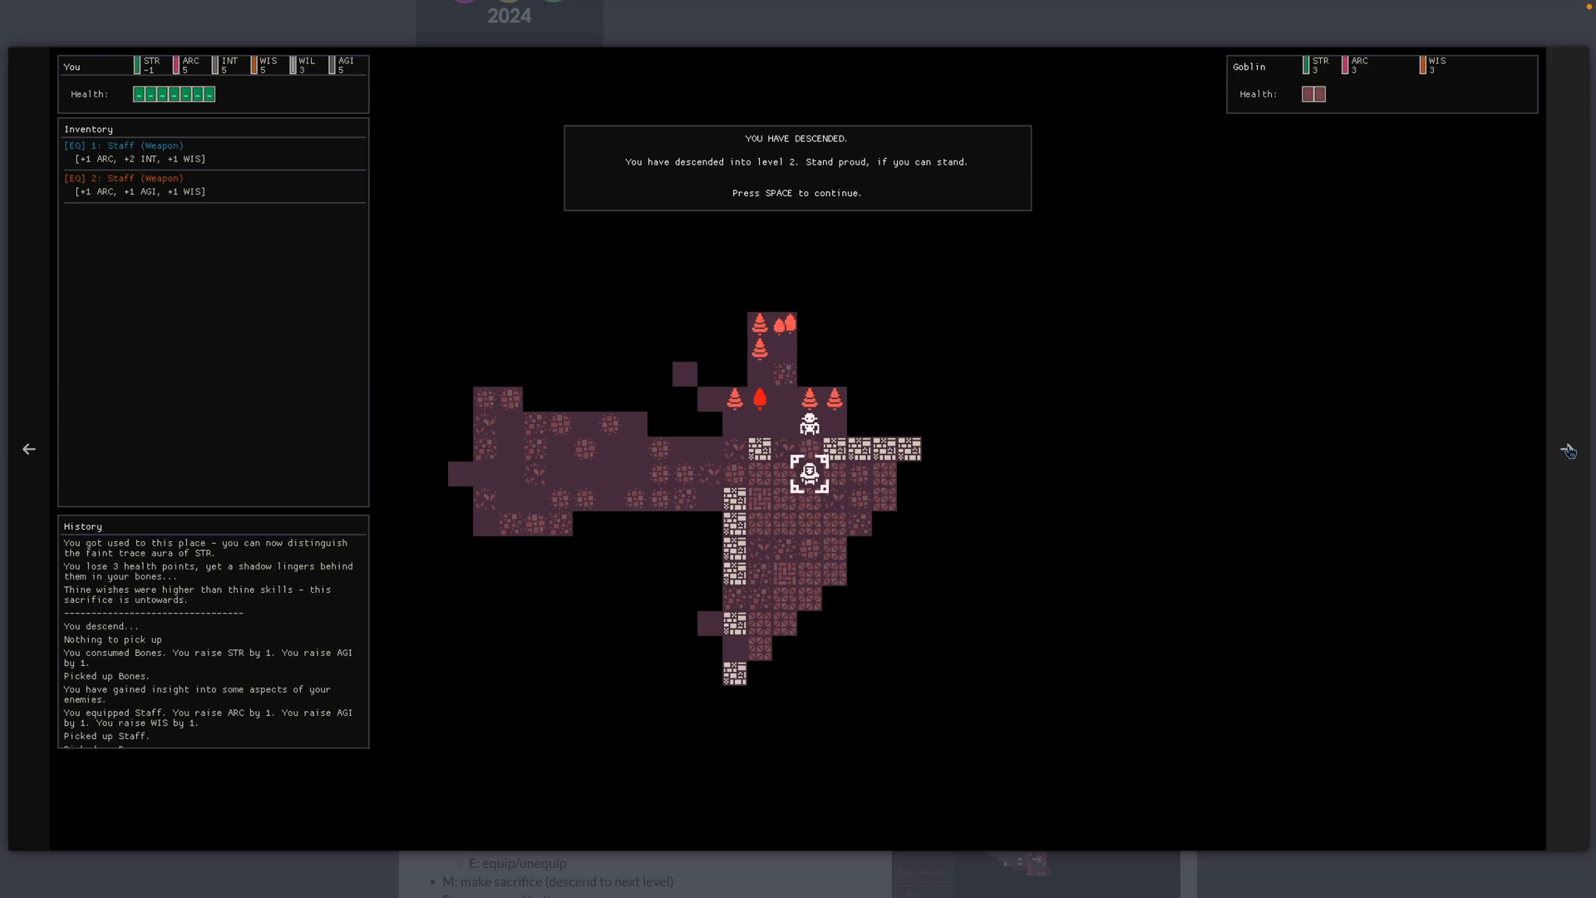
key("space")
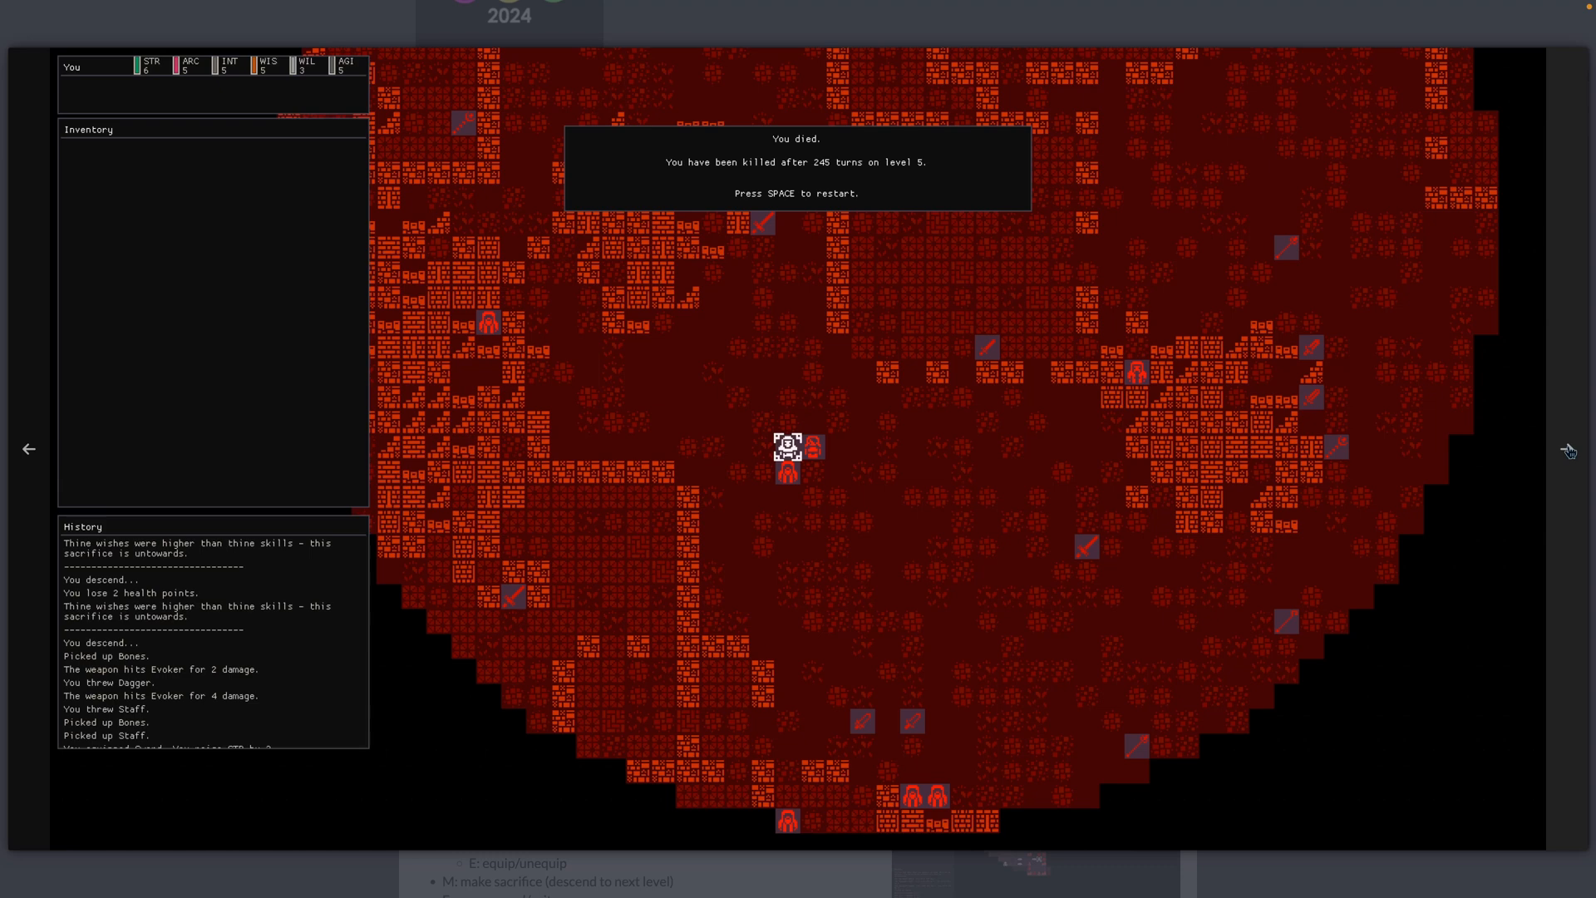
key("space")
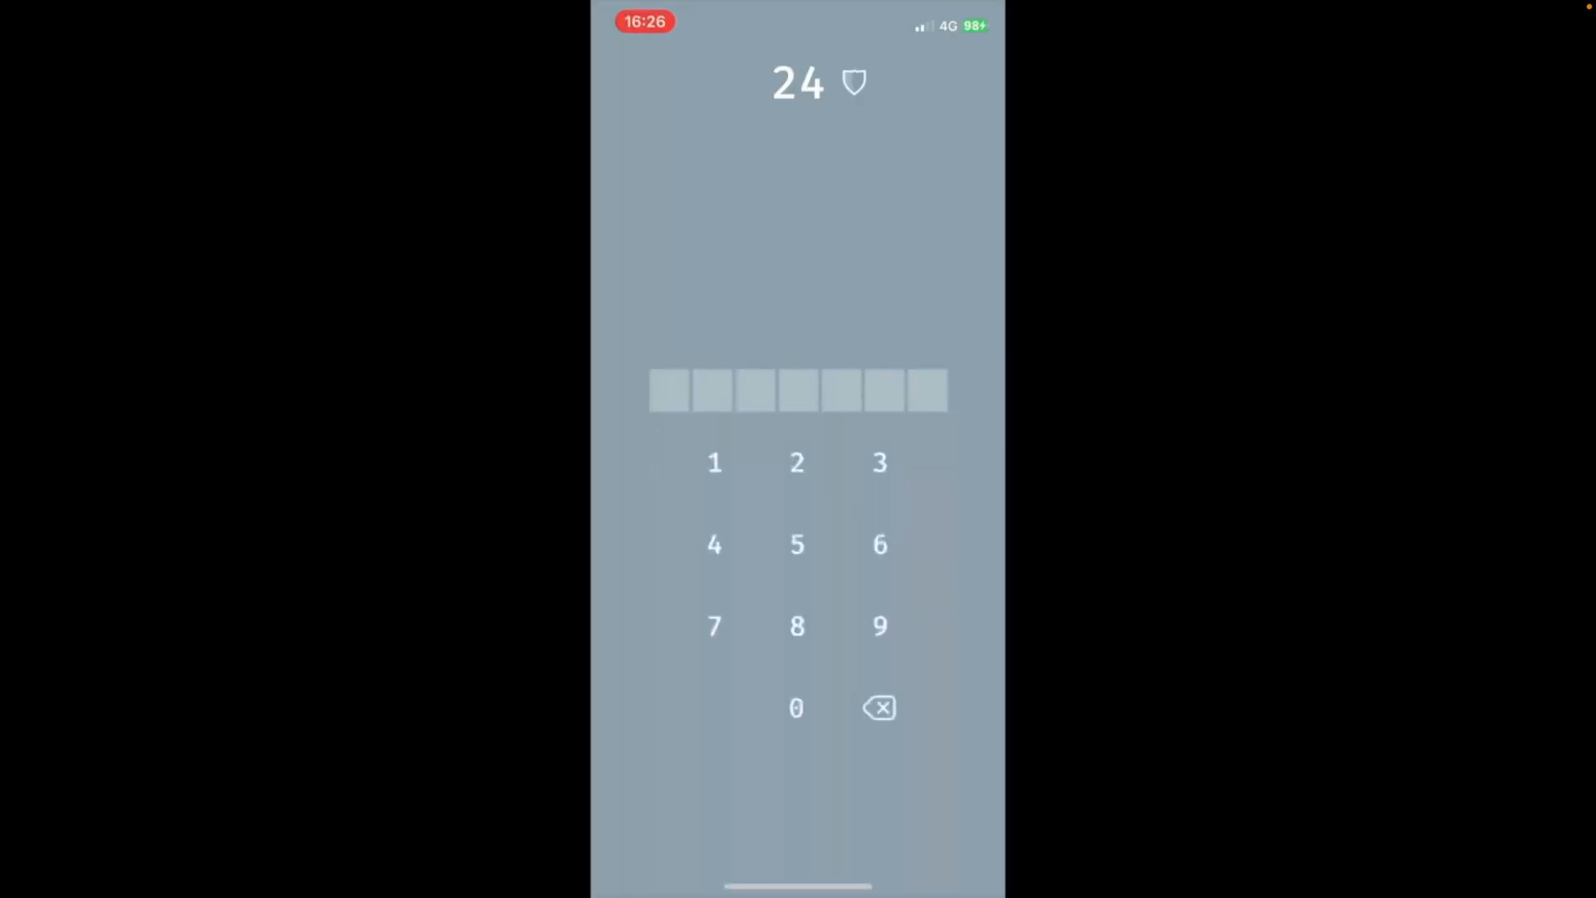
Start the phone recording showing 24 above the numeric keypad
left_click(796, 708)
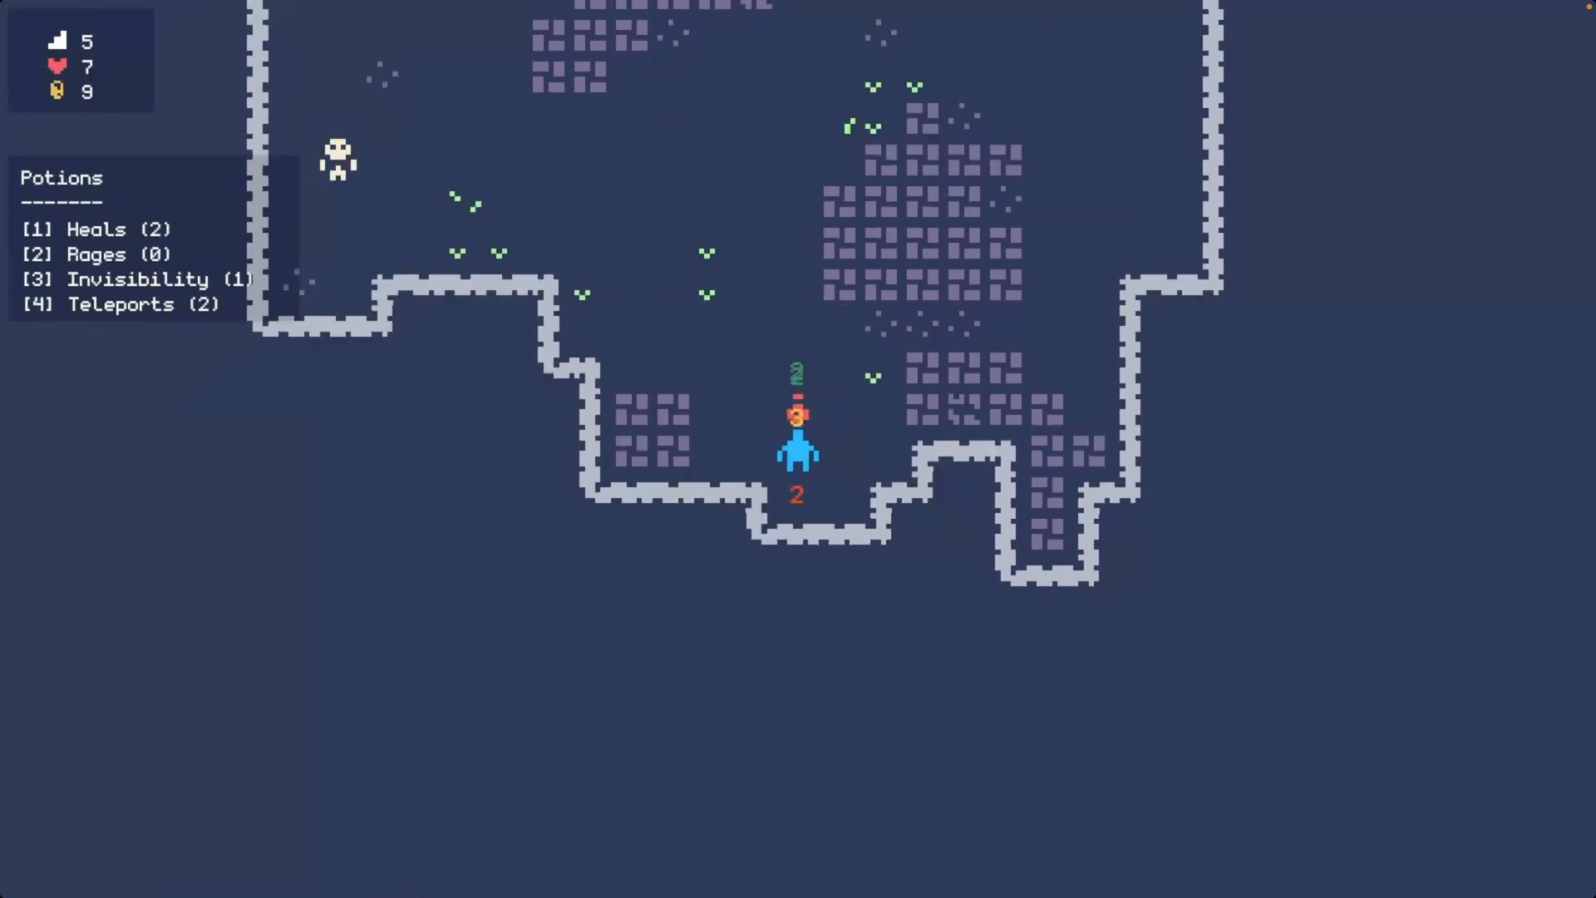
Let the dungeon-crawler clip finish and bring up its player controls
key("1")
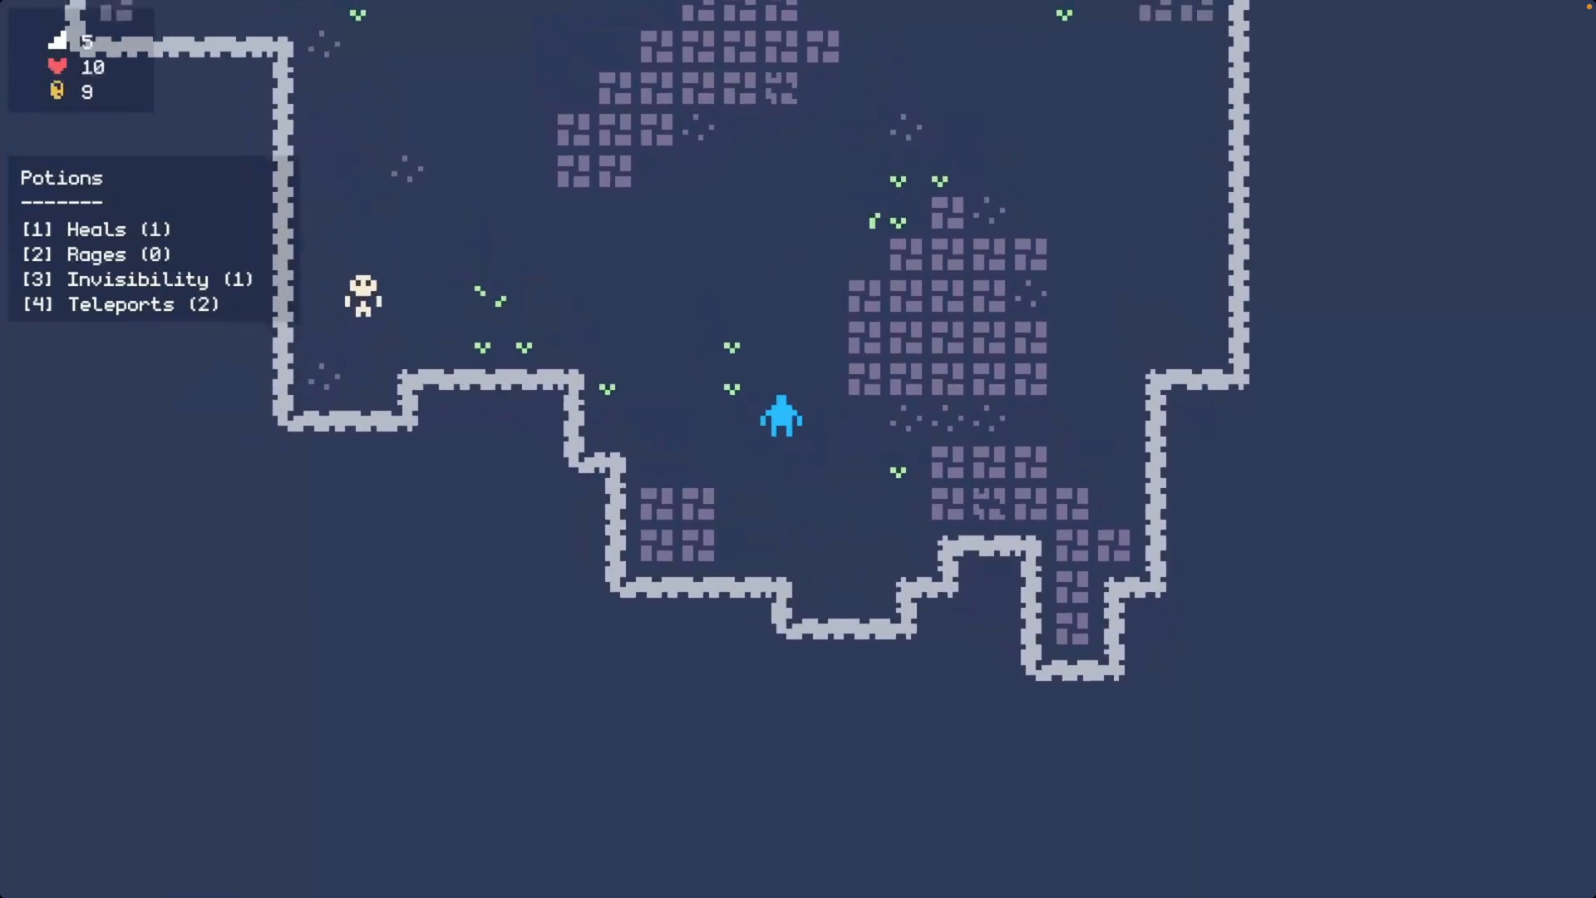
left_click(798, 449)
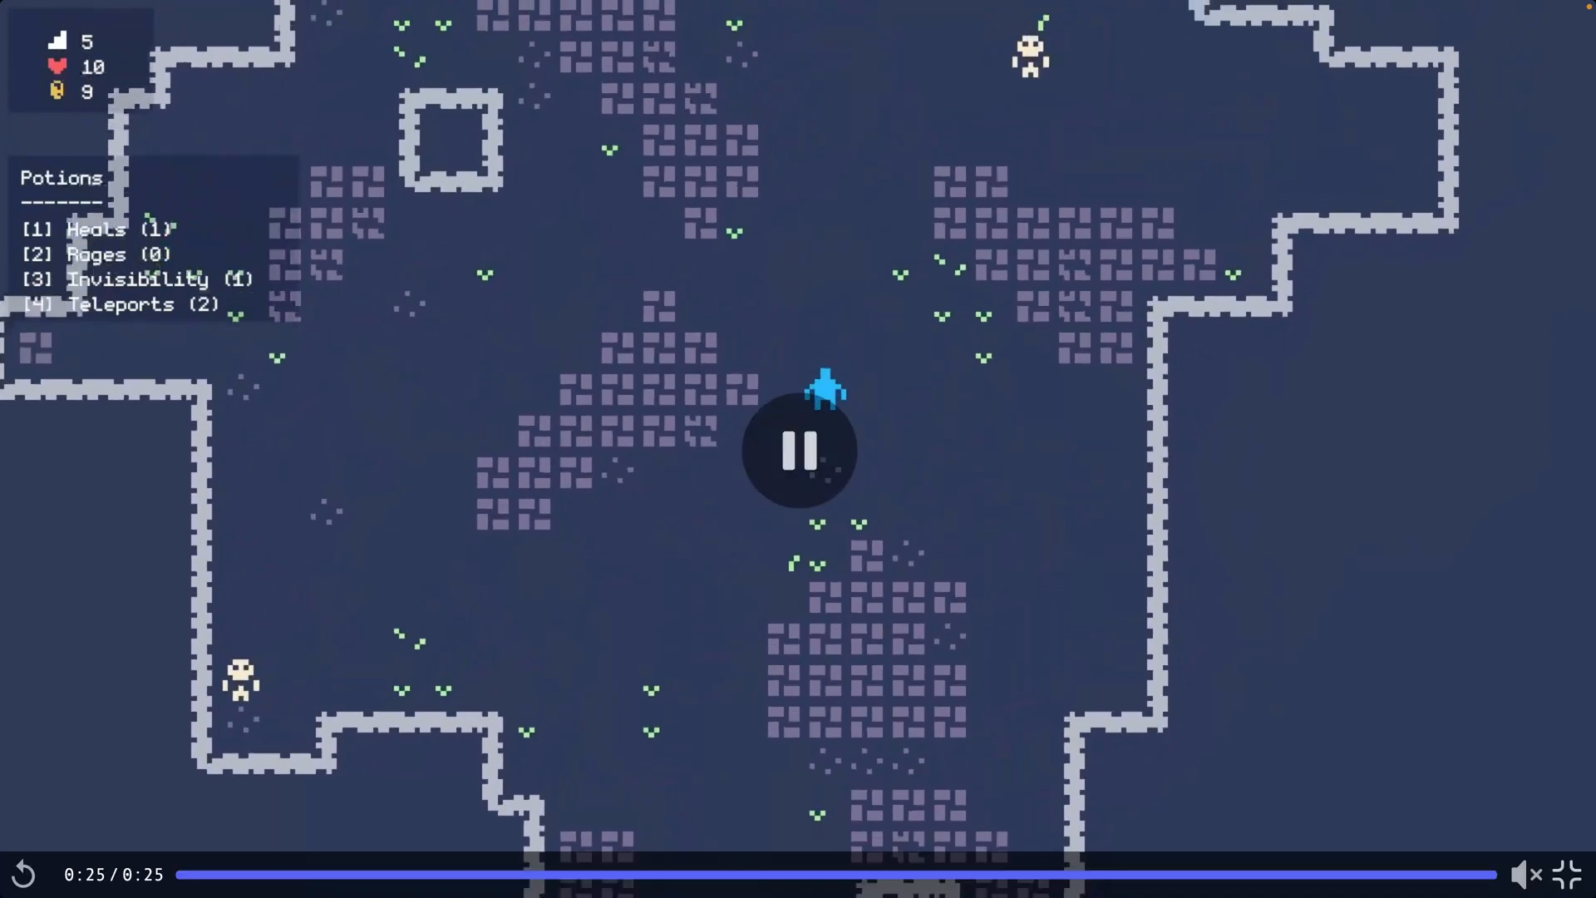
left_click(800, 450)
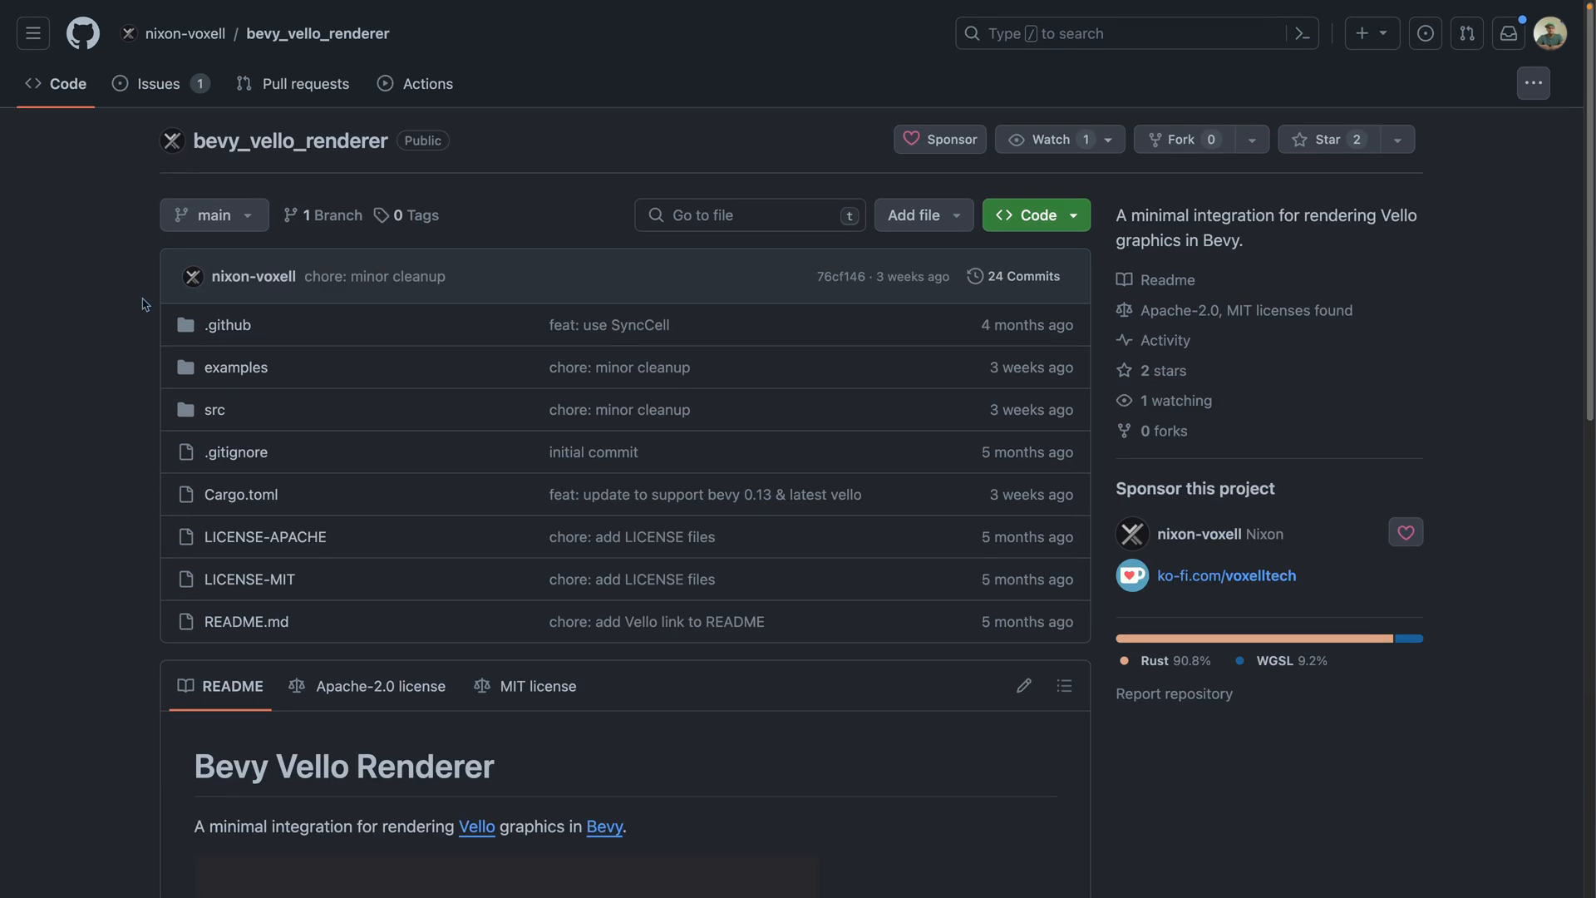
Scroll the MotionGfx README to its Vello graphics example and Typst Integration section
scroll("down", 3)
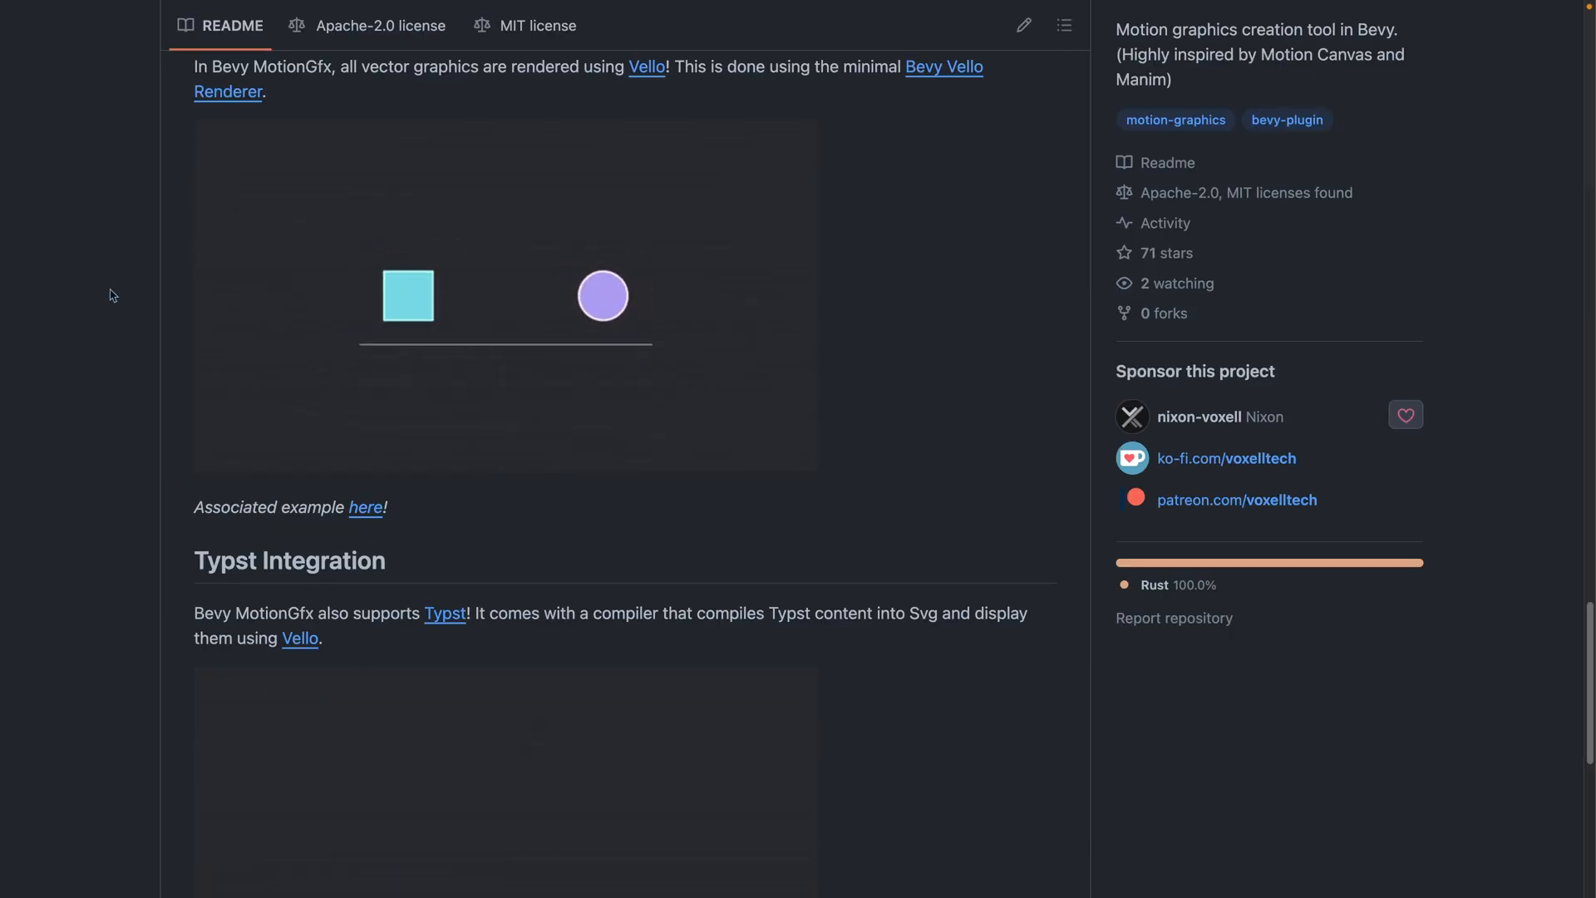
left_click(444, 613)
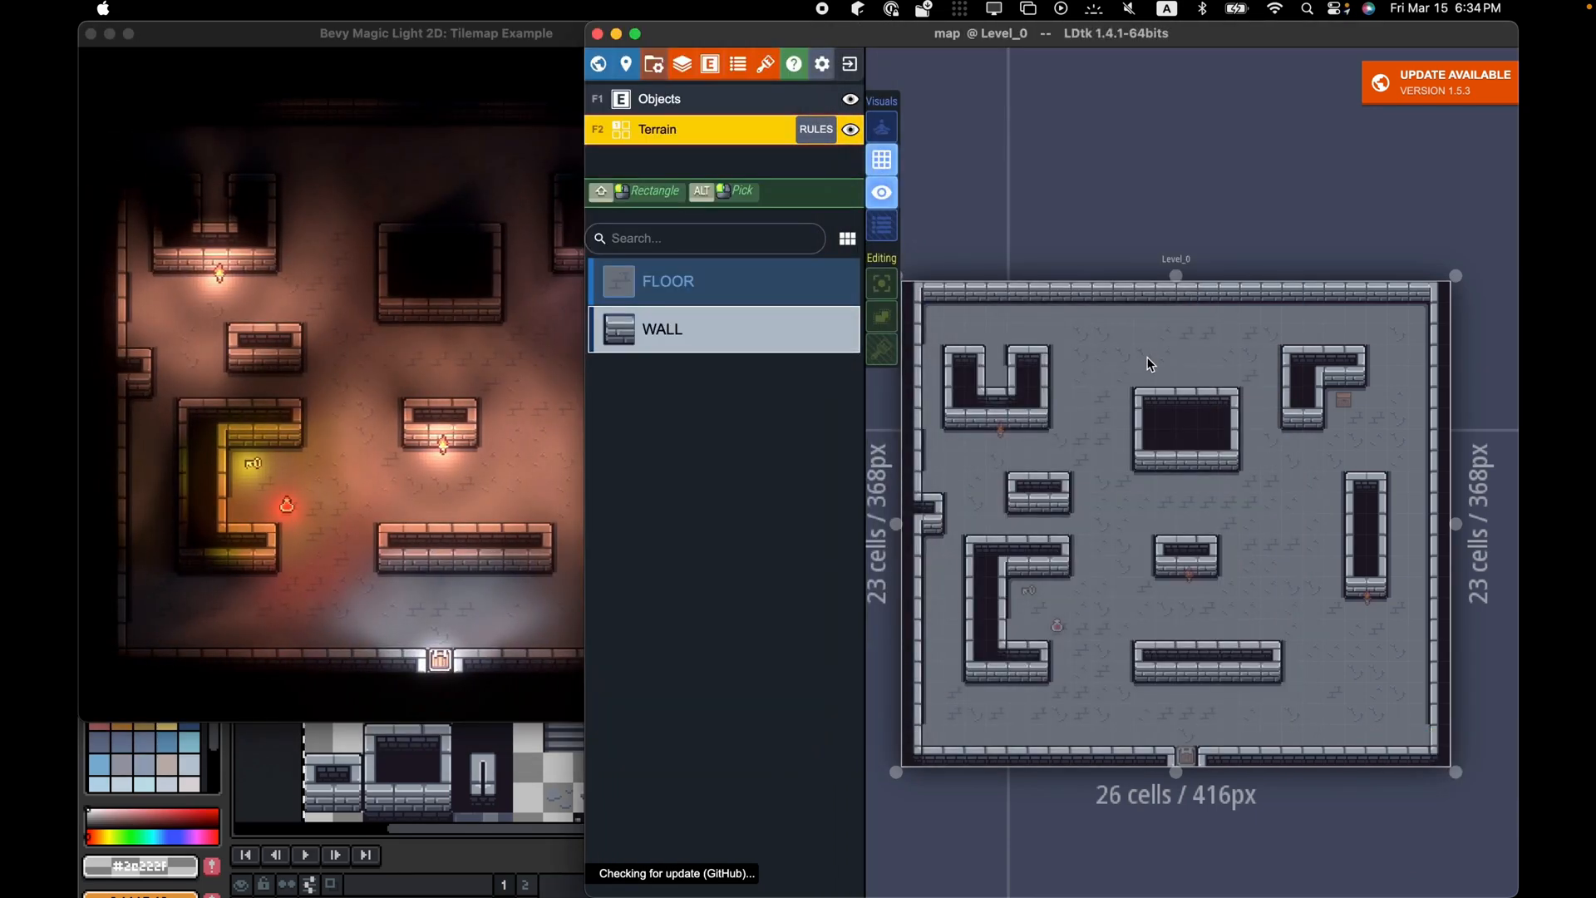
Switch LDtk editing from the Terrain layer to the Objects layer of Level_0
left_click(660, 98)
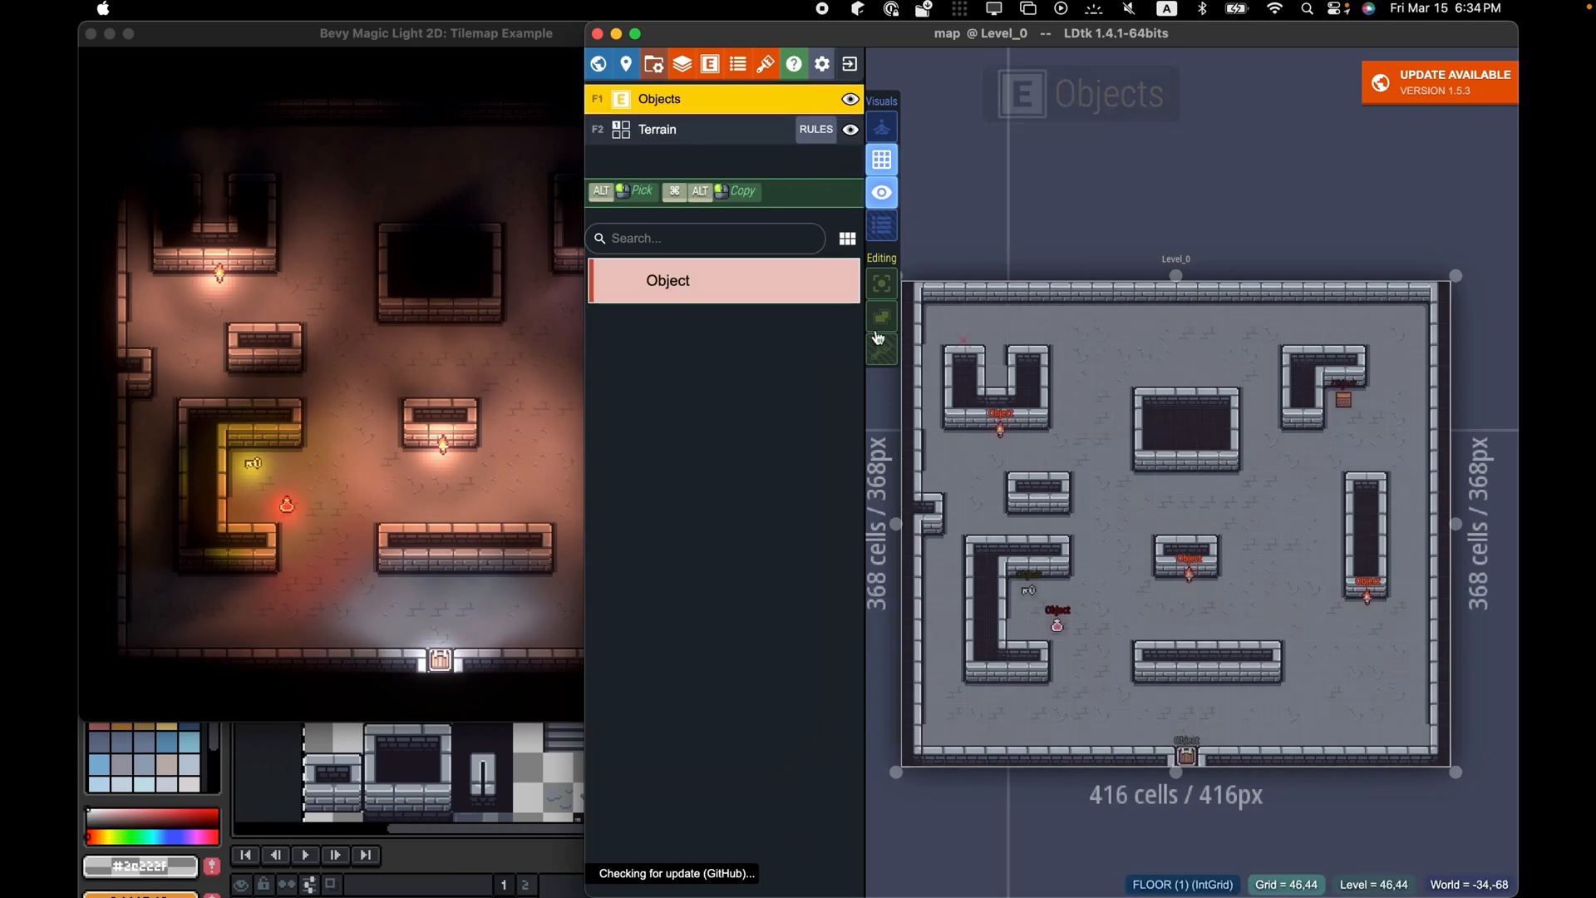
mouse_move(1194, 373)
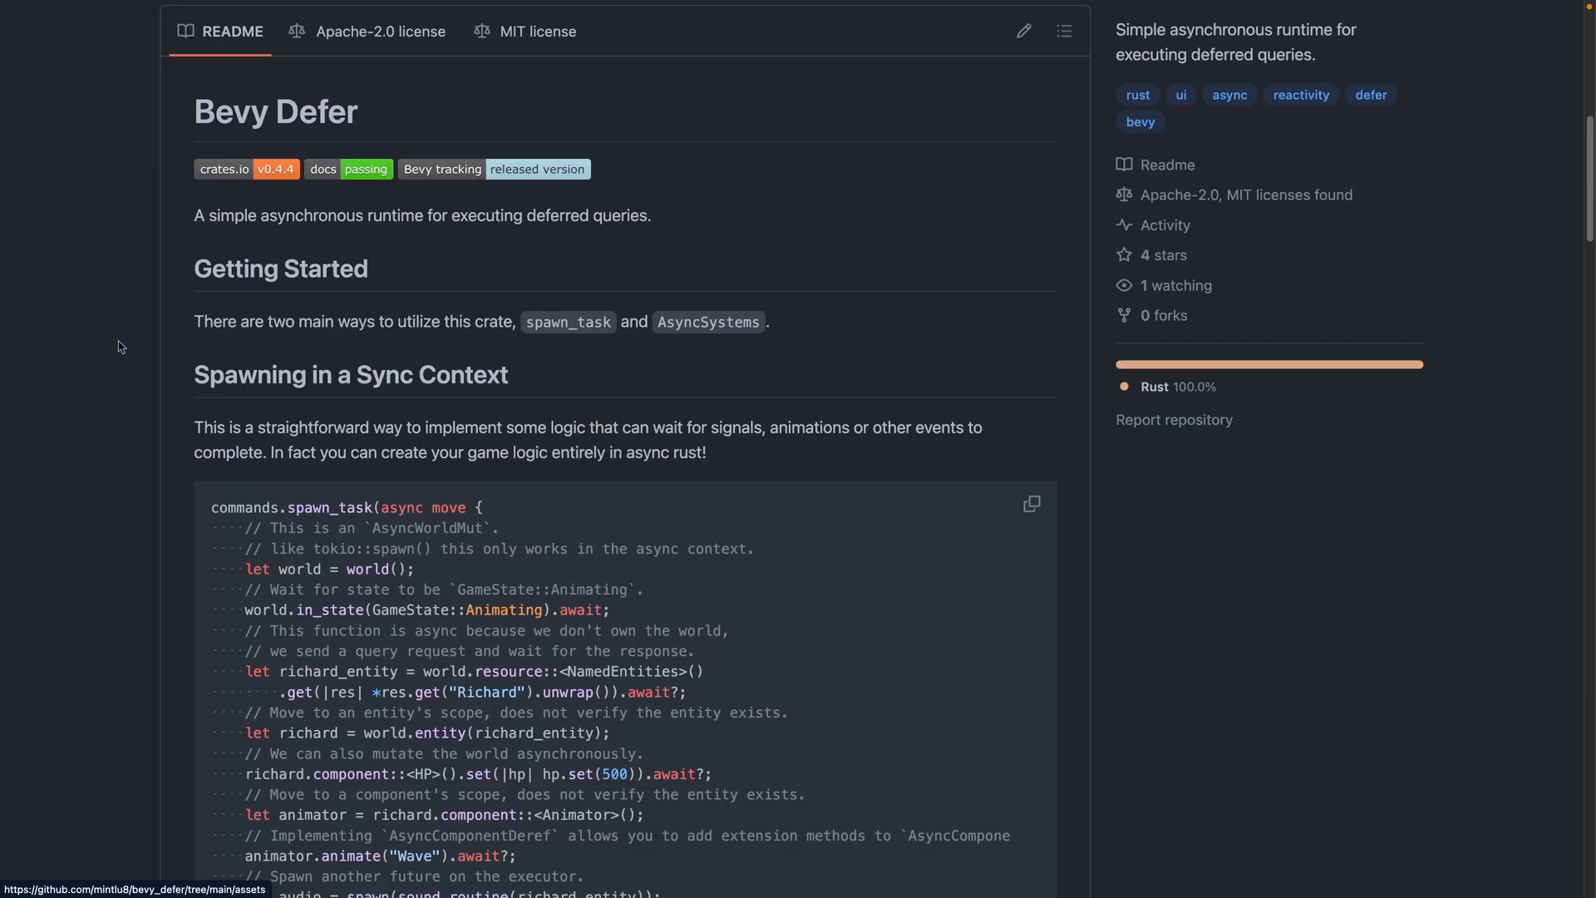
mouse_move(129, 348)
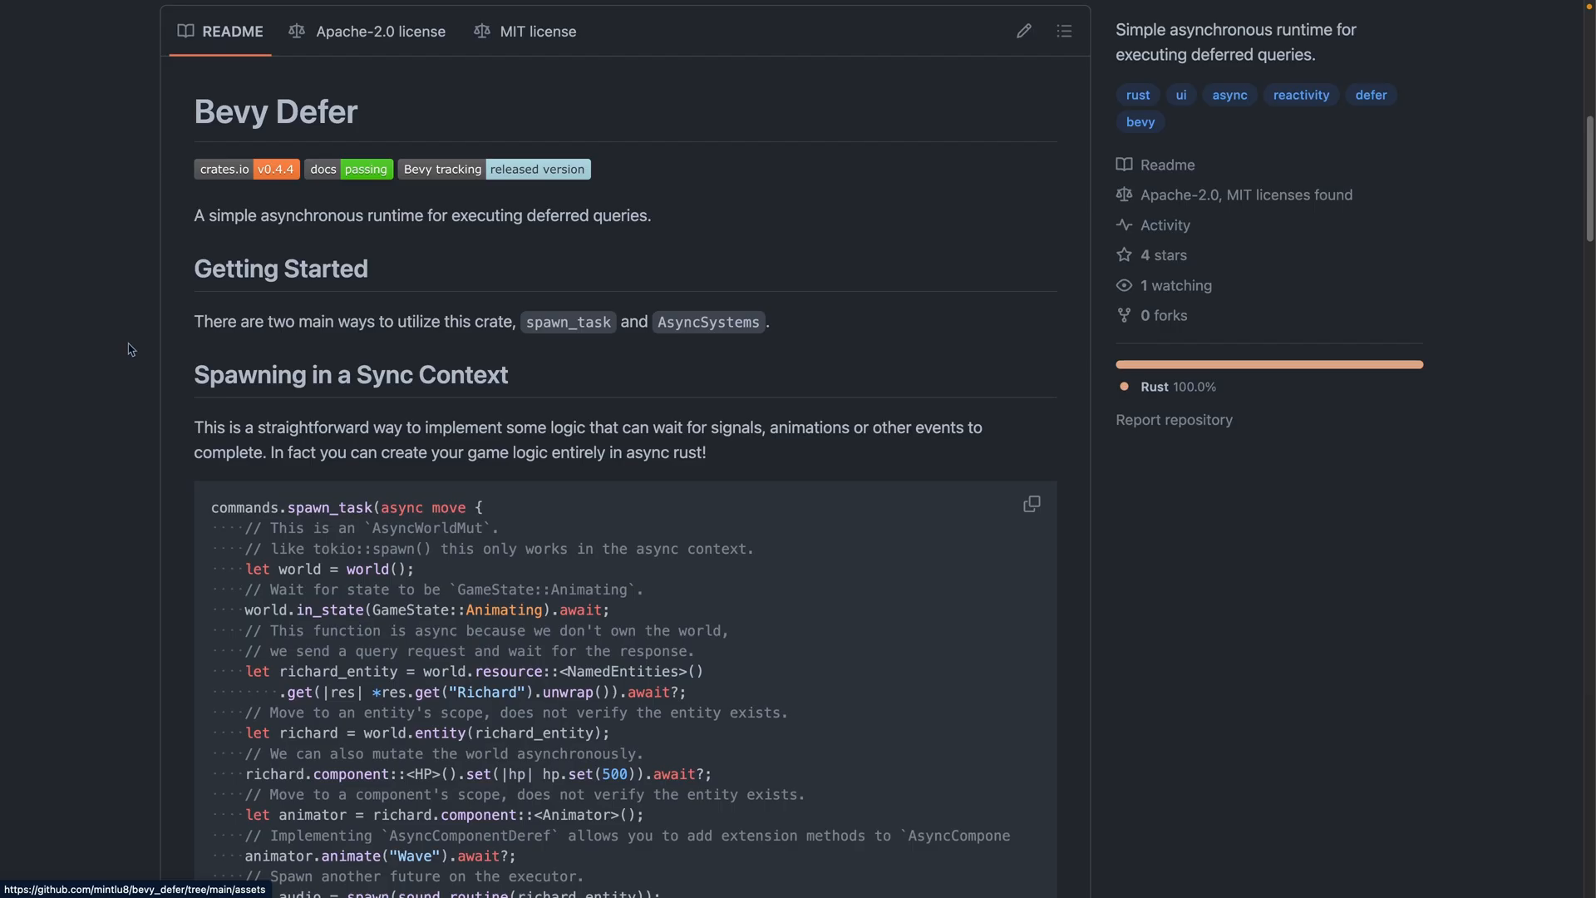
Scroll the bevy_defer README to its Getting Started section and spawn_task example
scroll("down", 3)
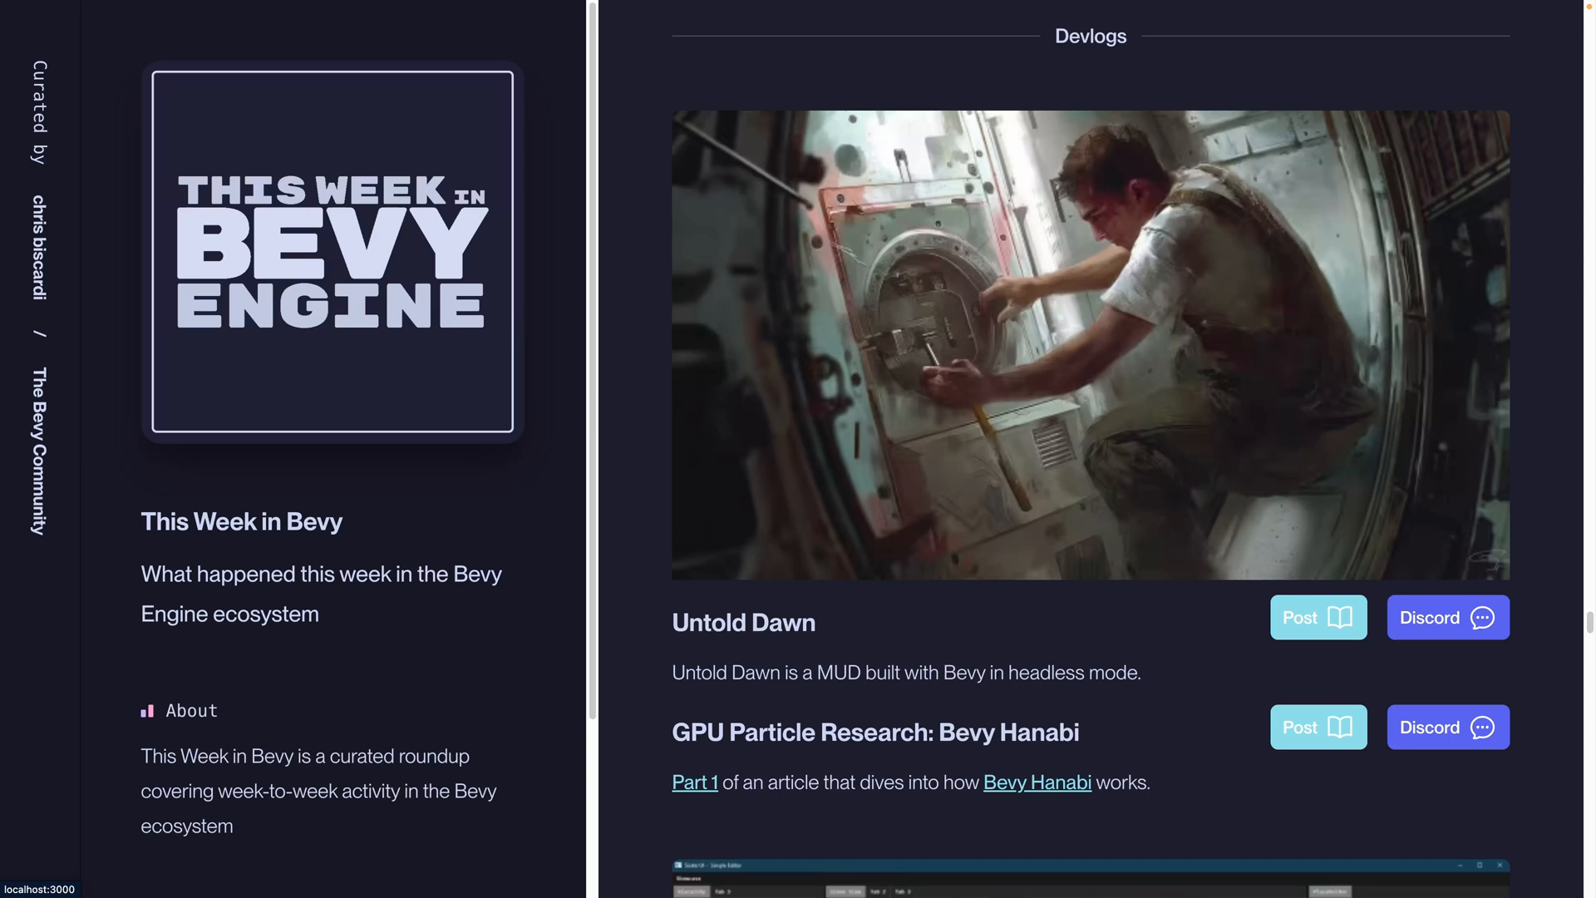
Scroll This Week in Bevy down to the Devlogs with Untold Dawn and Bevy Hanabi
scroll("down", 3)
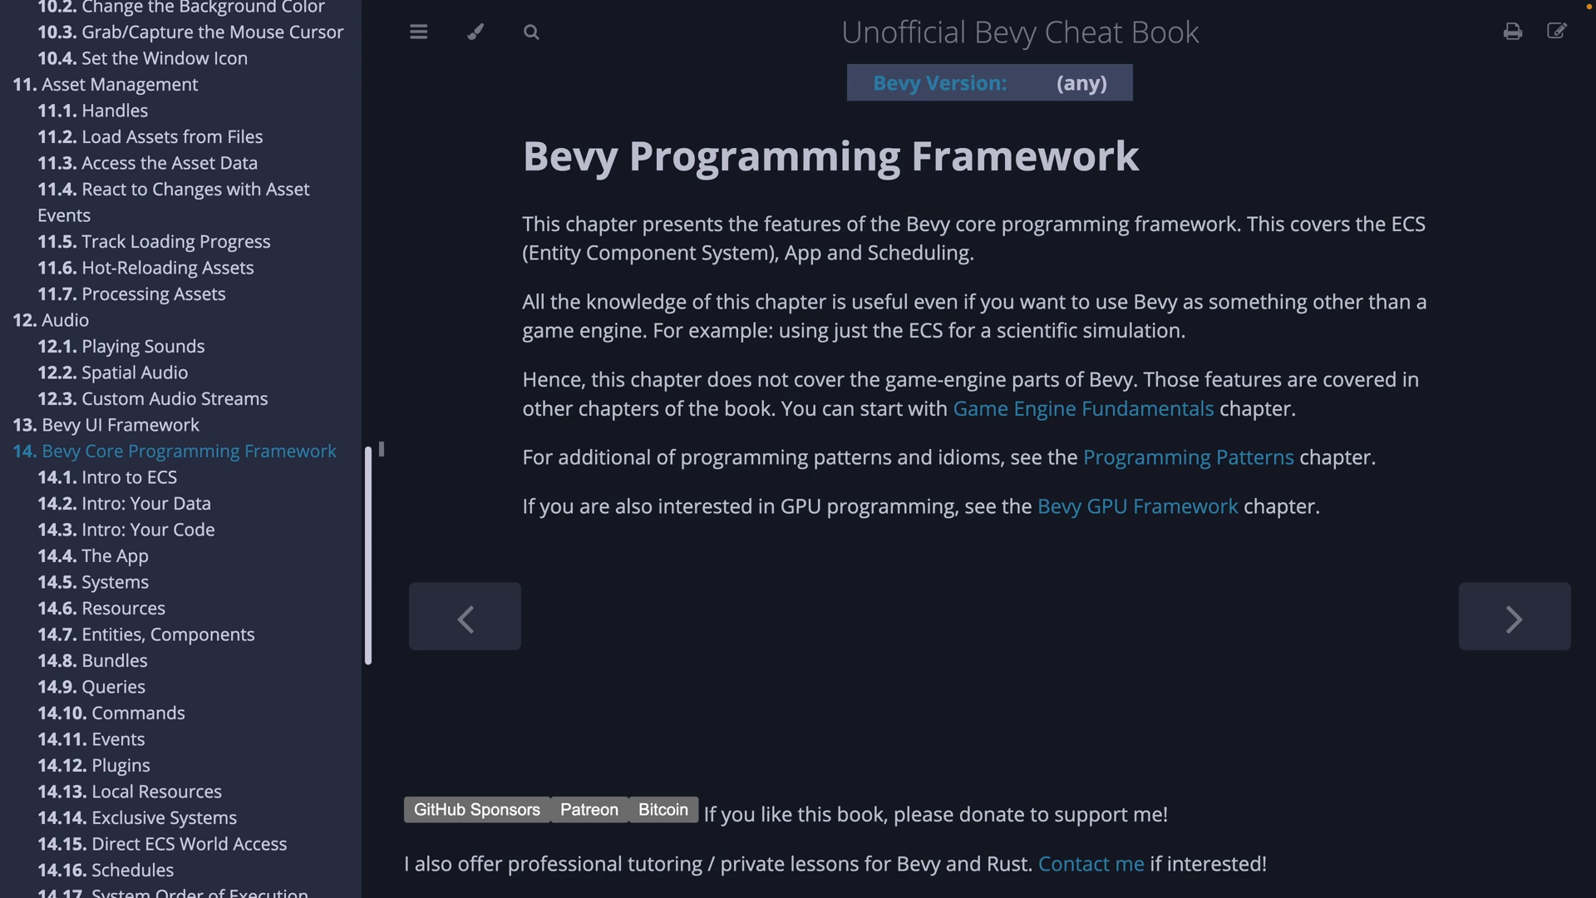
Visit the Cheat Book's 14.10 Commands chapter, then return to its Introduction page
left_click(137, 713)
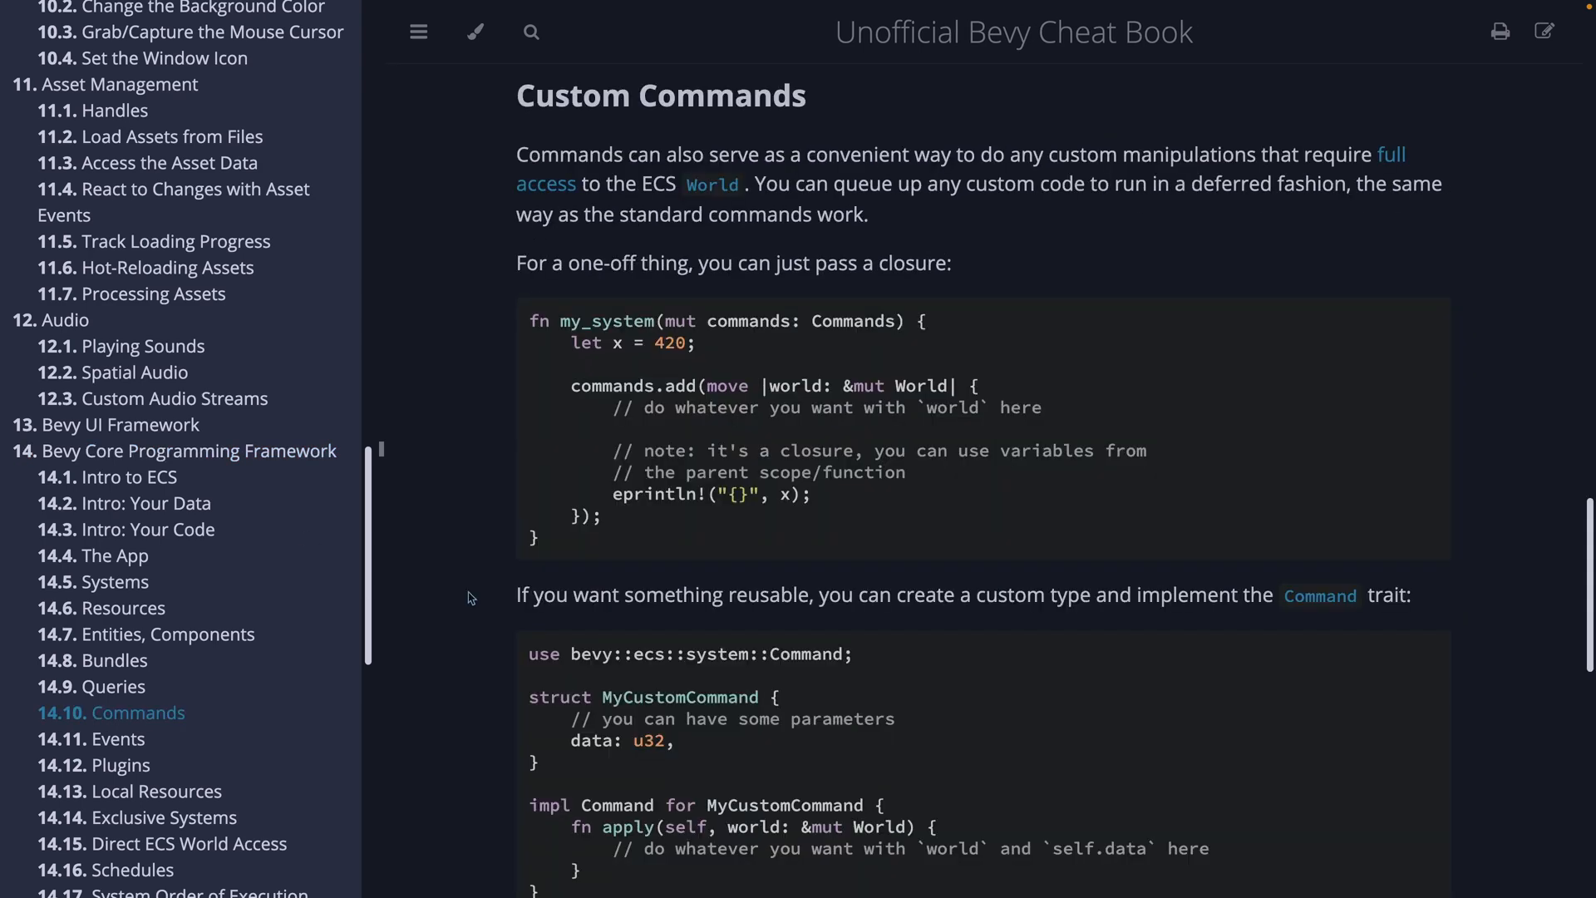
left_click(62, 43)
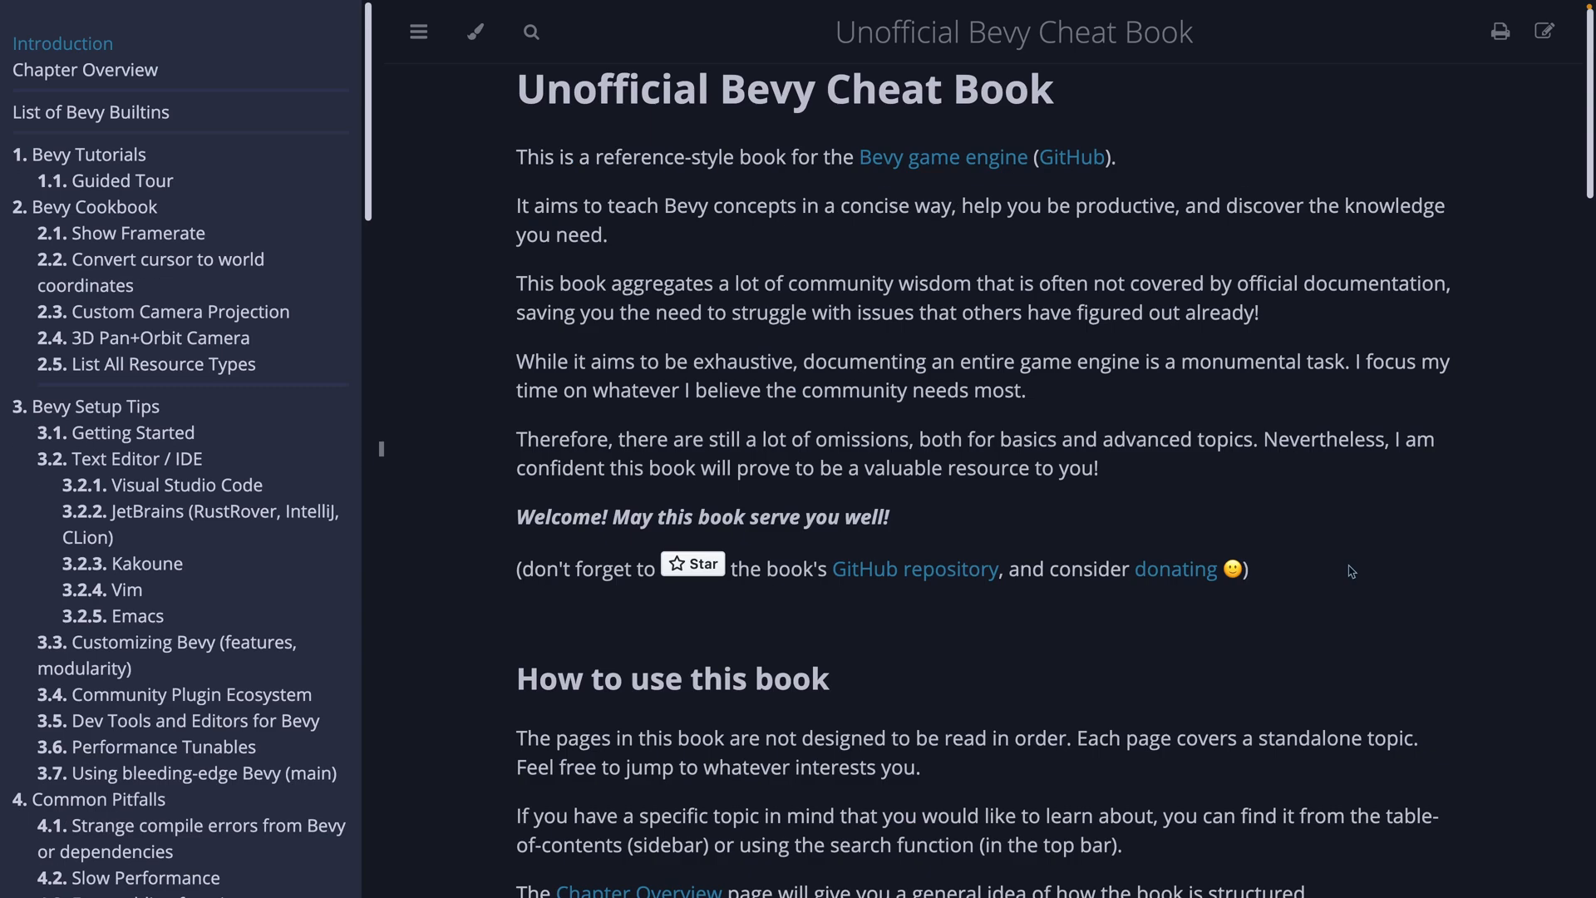
mouse_move(1267, 589)
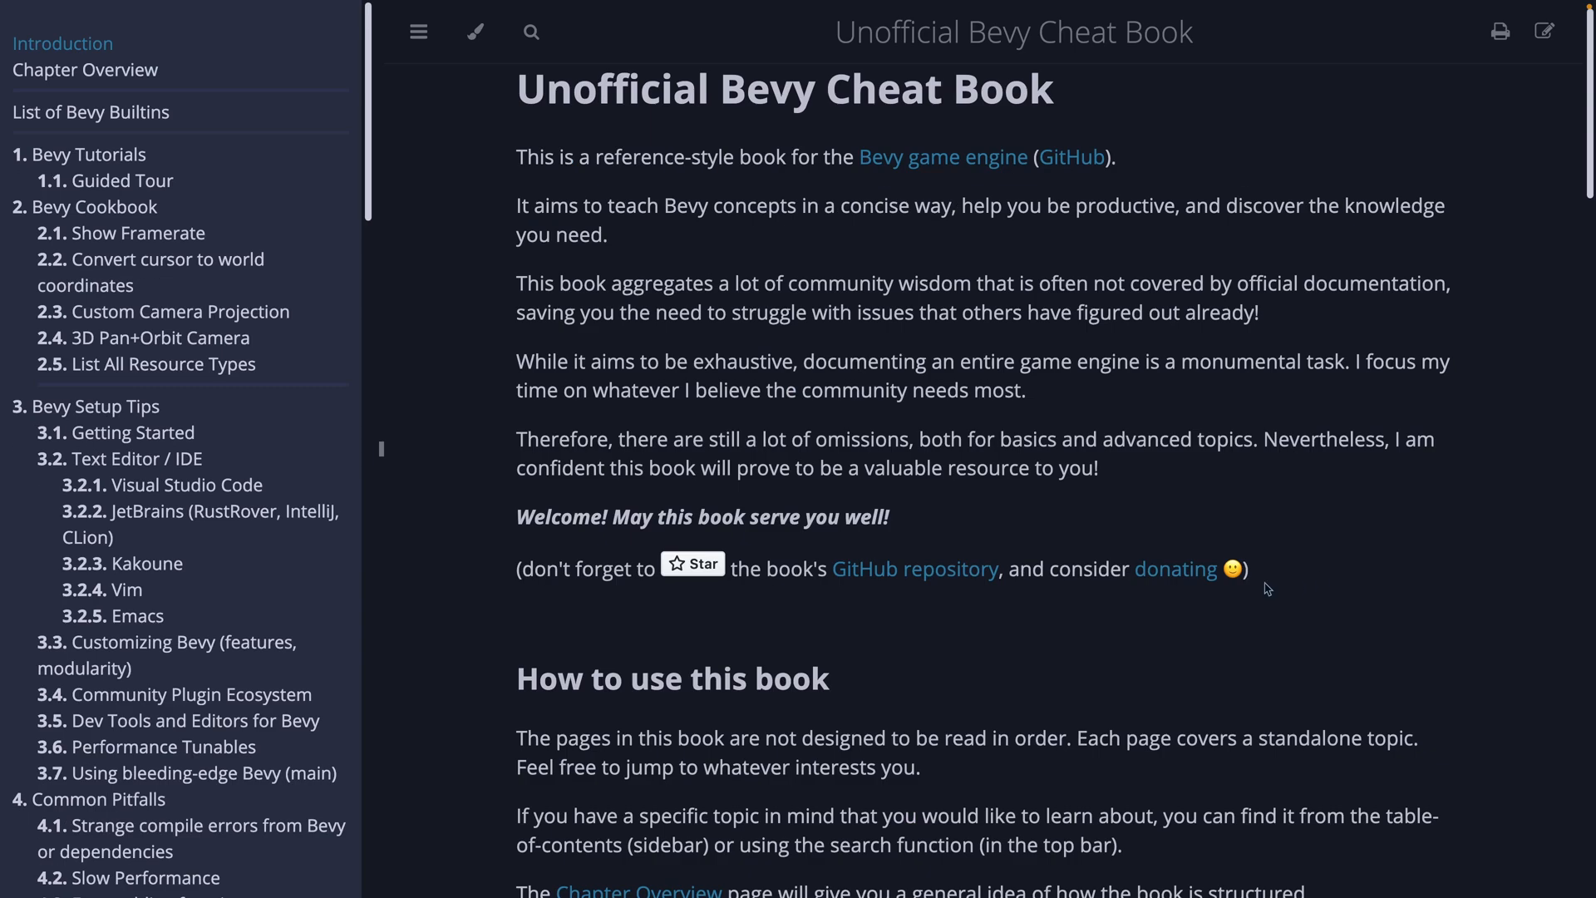
mouse_move(1176, 569)
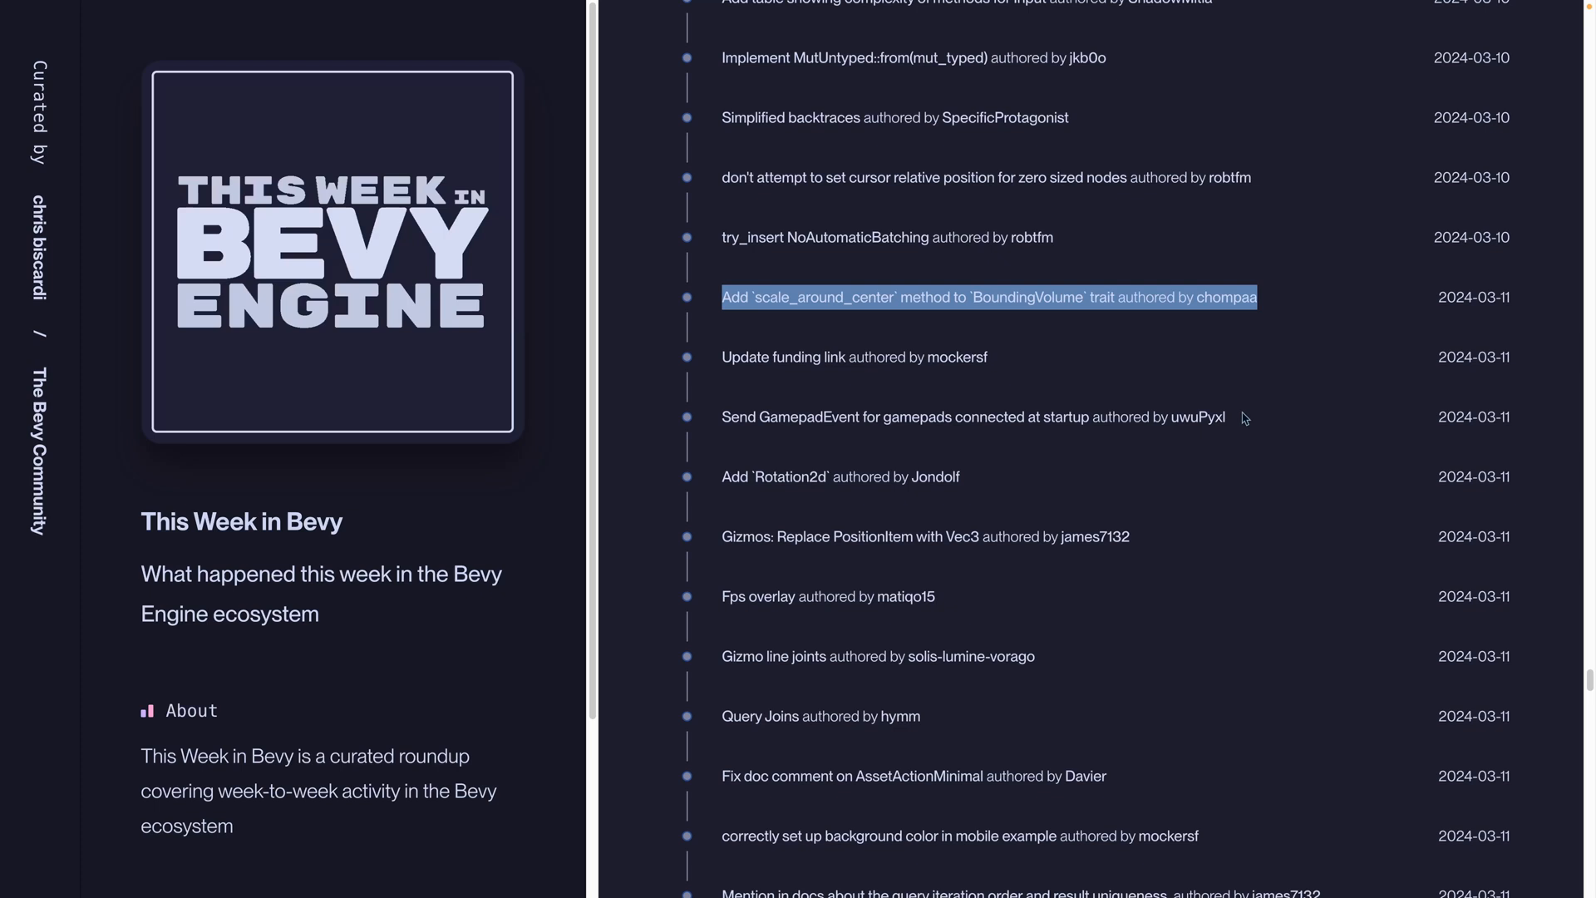
Browse the merged PRs and issues list and open issue #12423 on joining queries
scroll("up", 3)
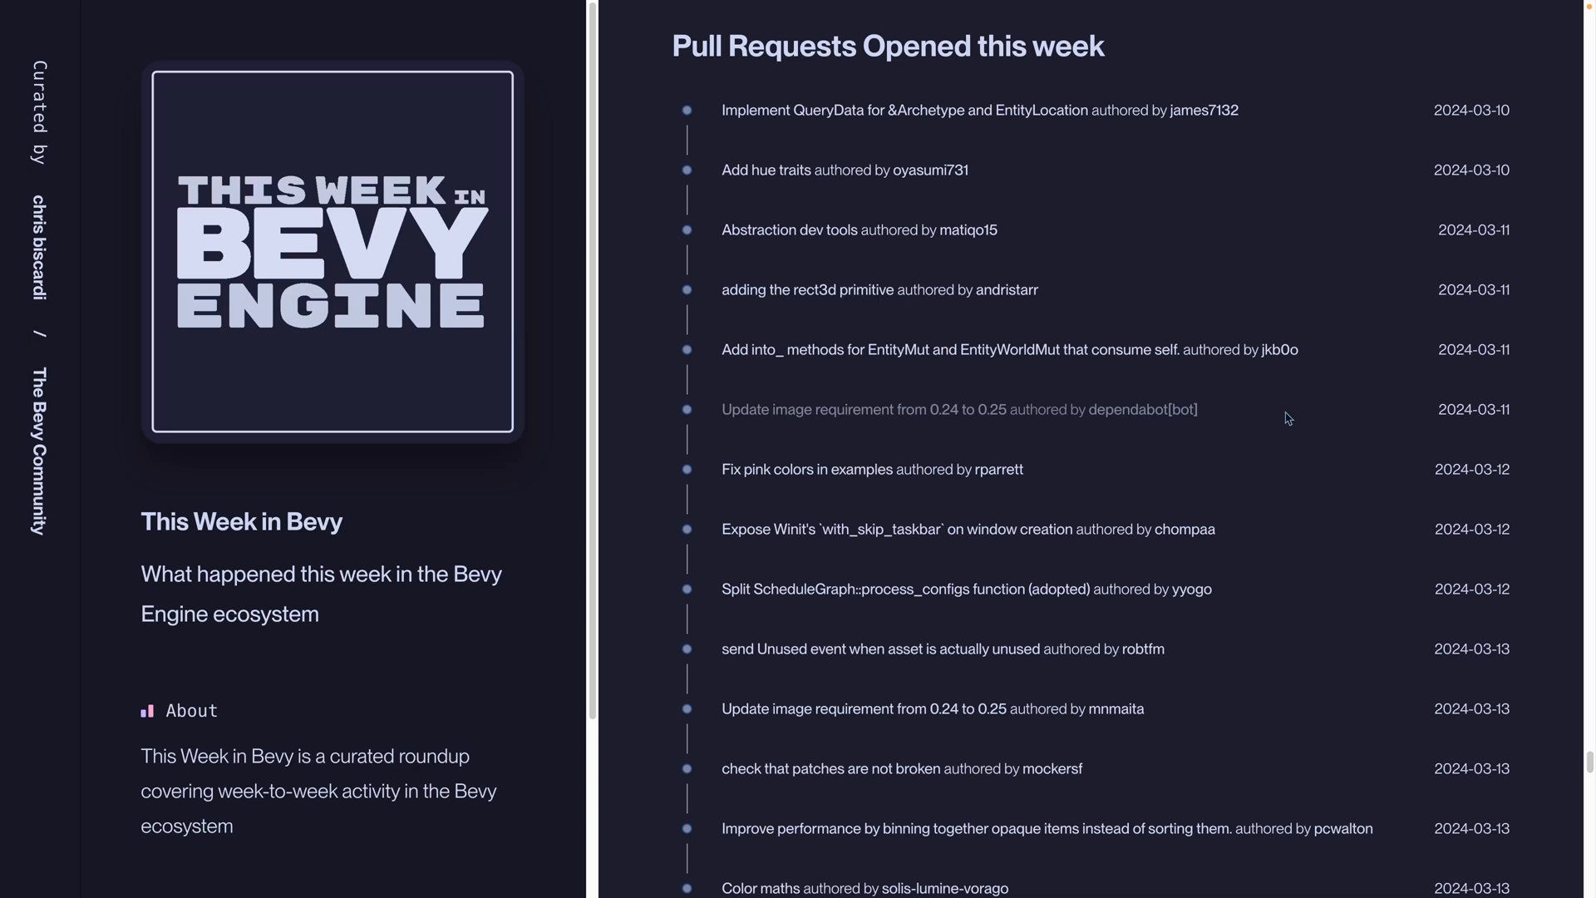
scroll("down", 3)
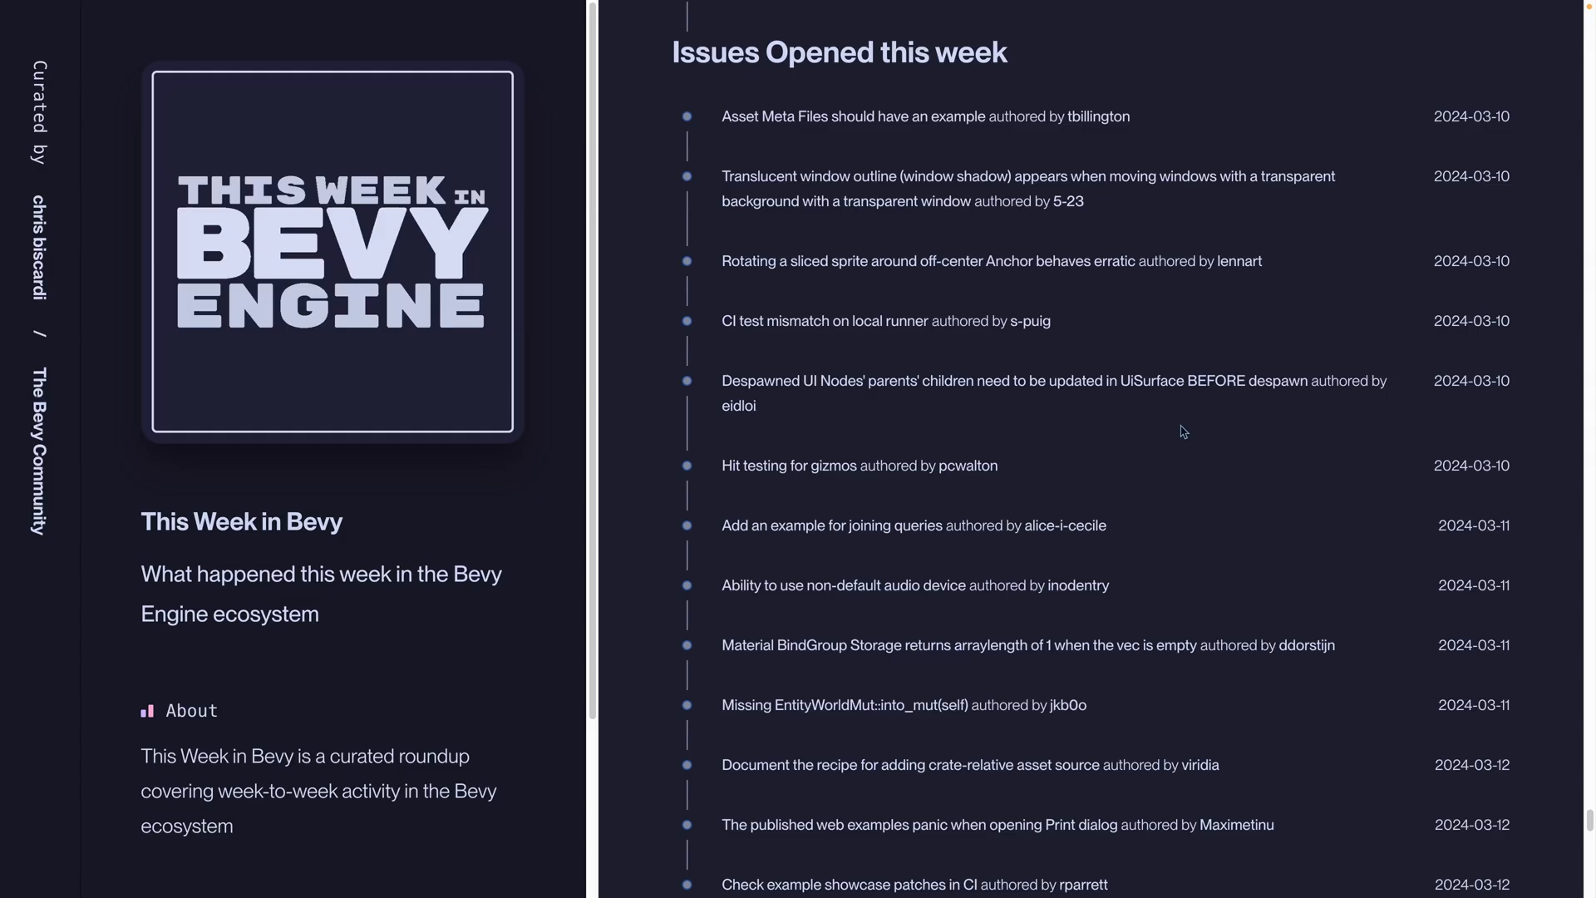
left_click(861, 526)
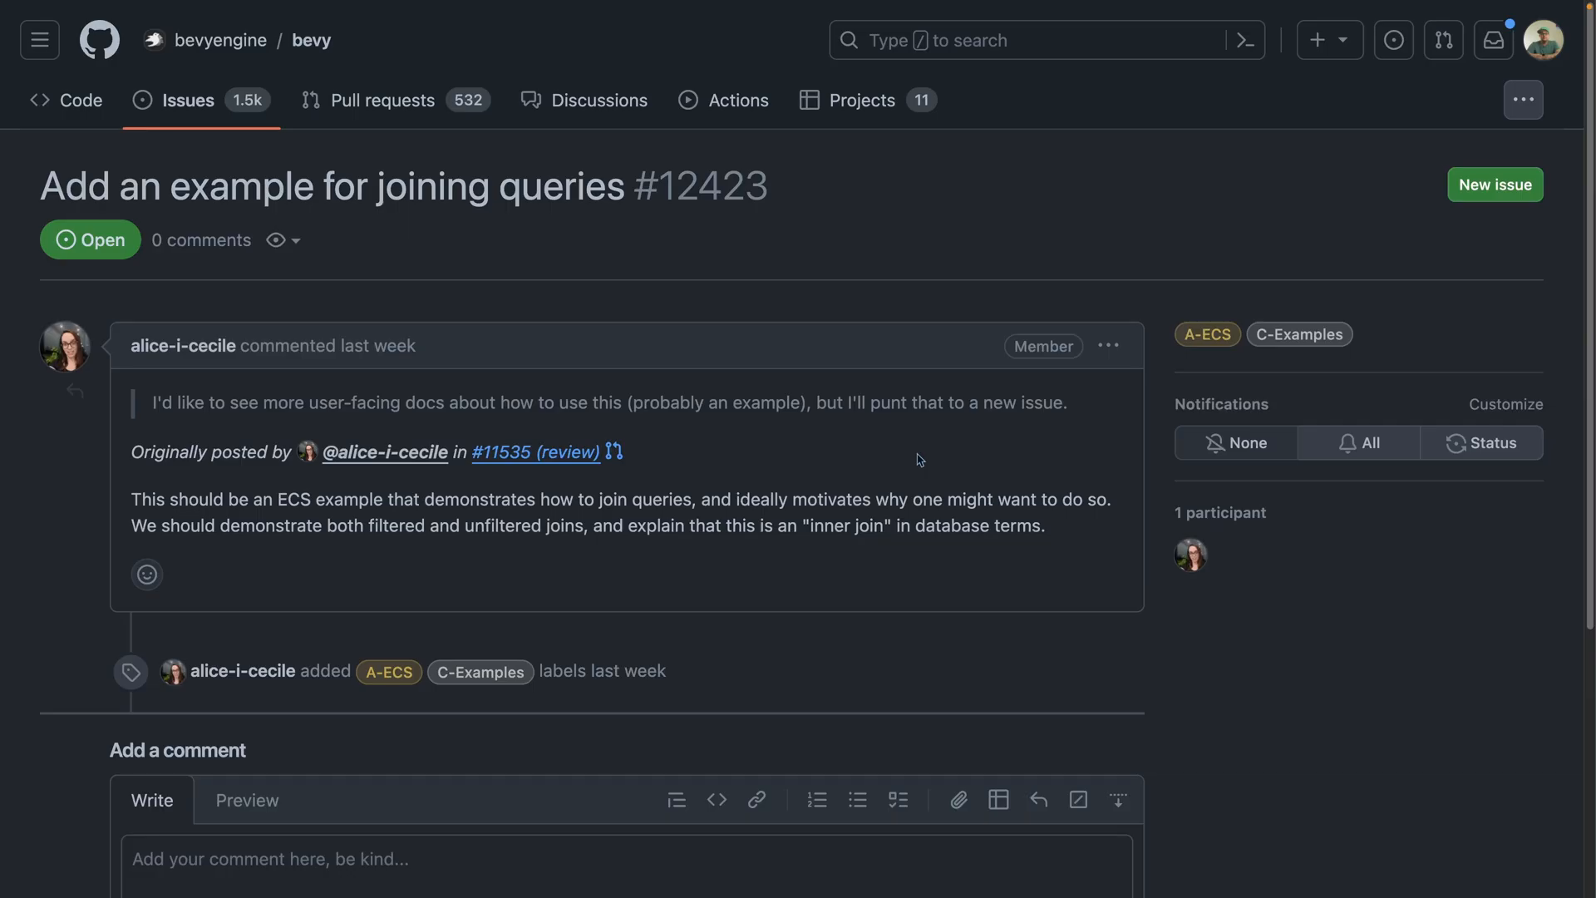